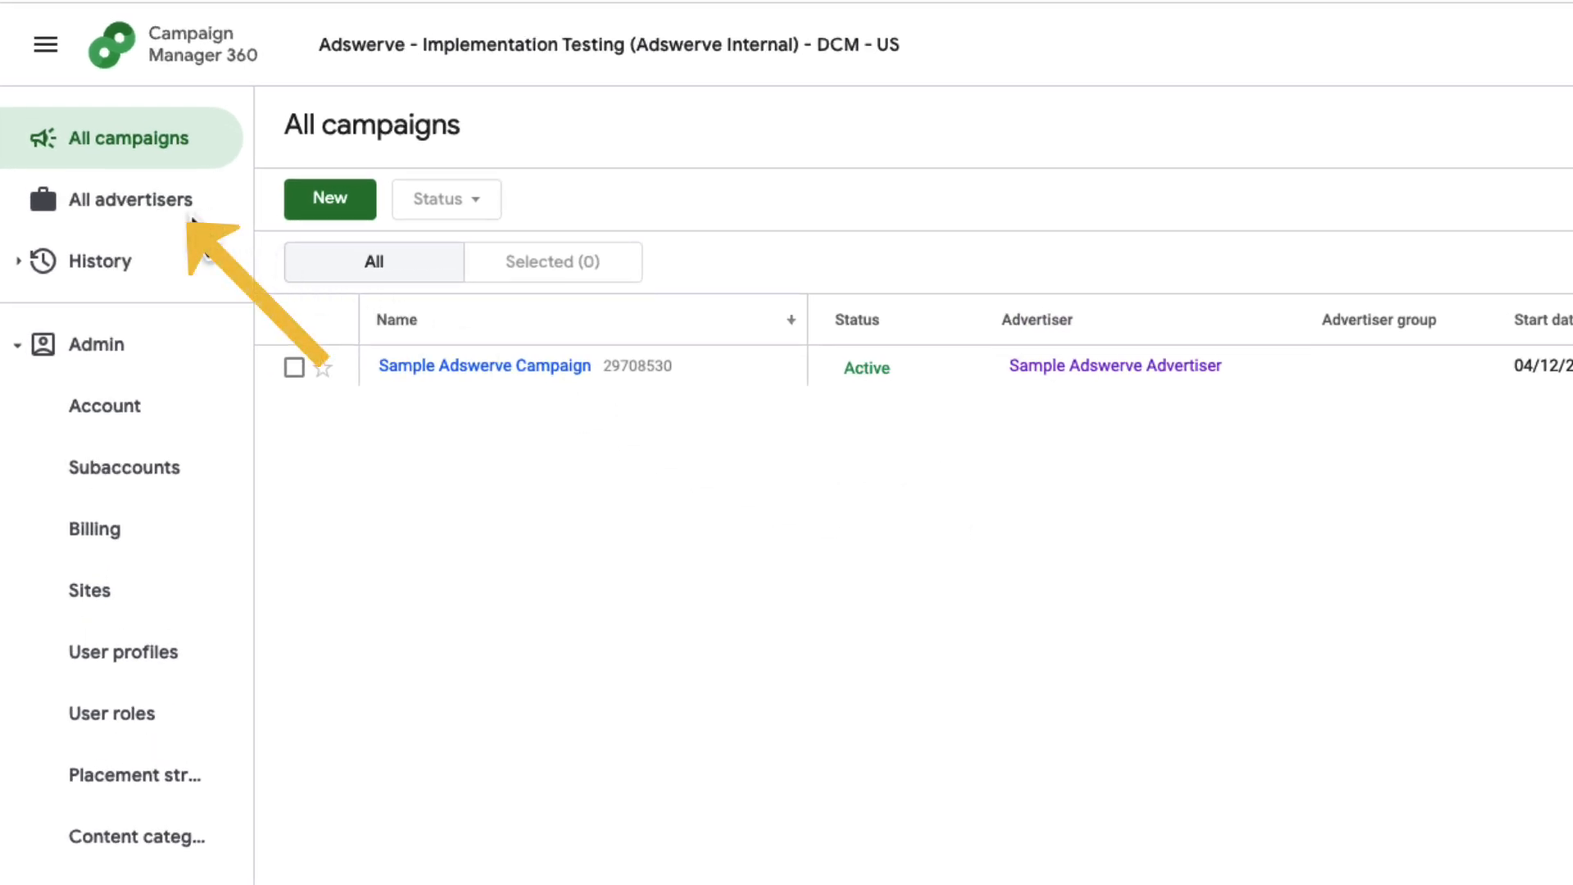
- Start a blank New advertiser form from the All advertisers list
left_click(129, 198)
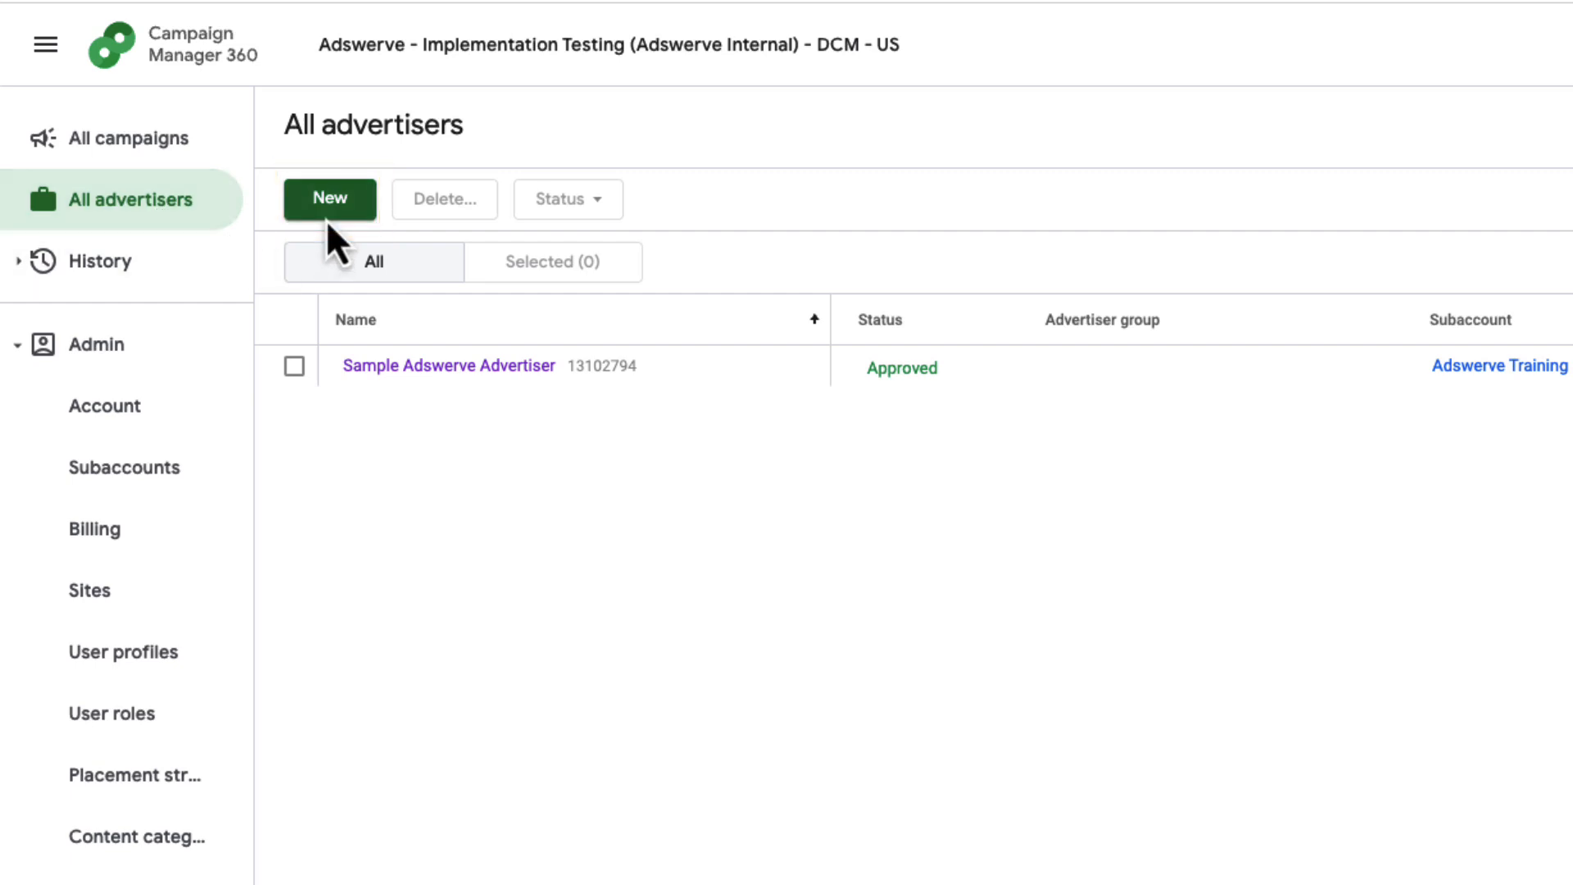
left_click(330, 198)
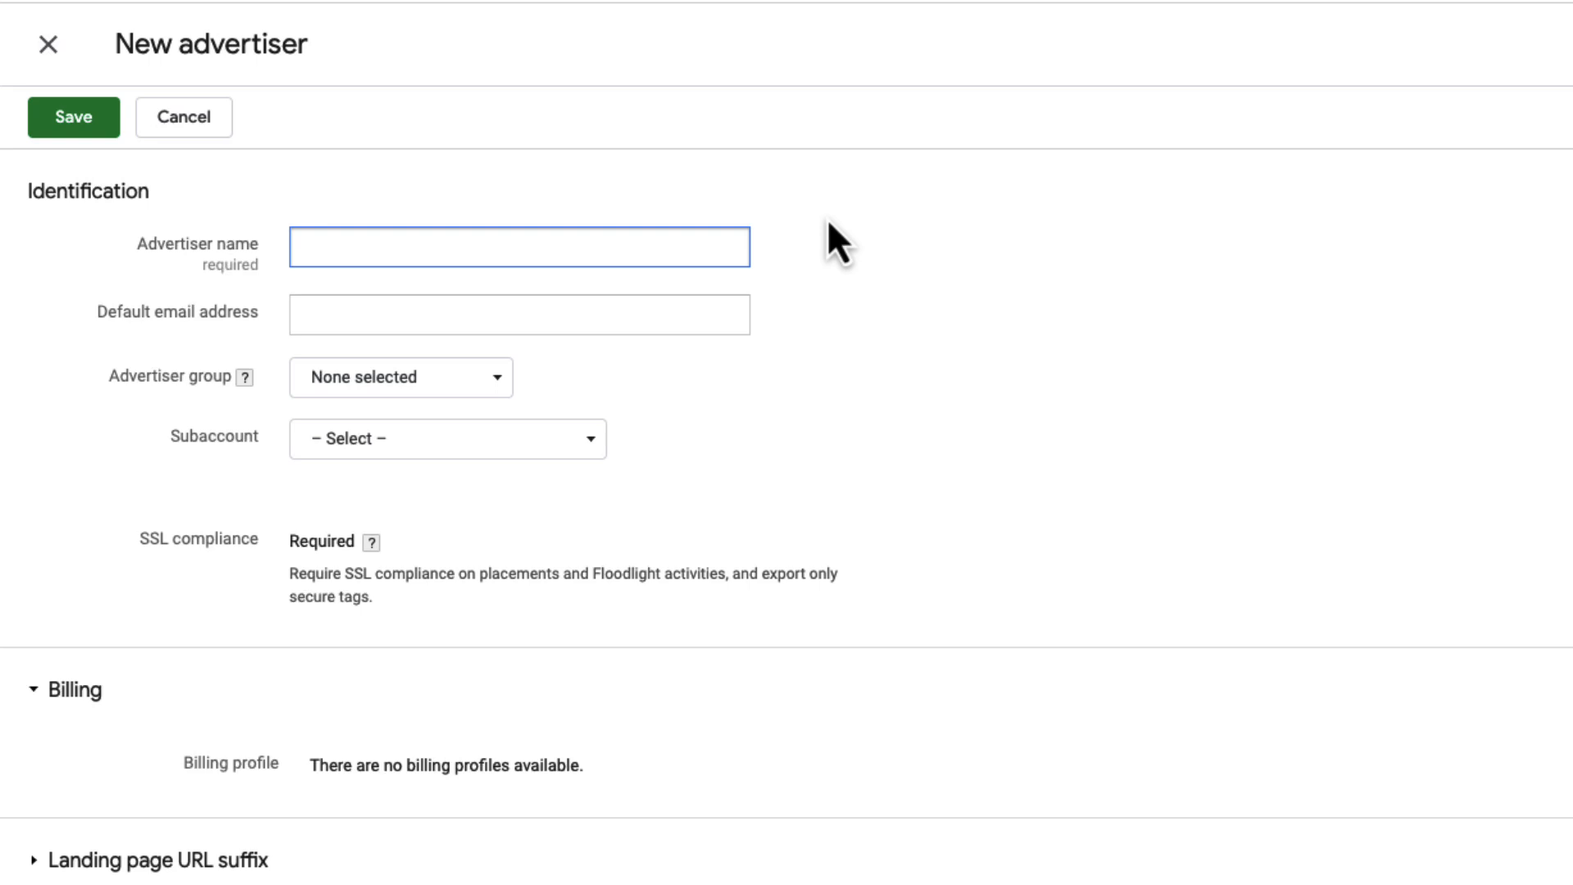
type("Honeyco")
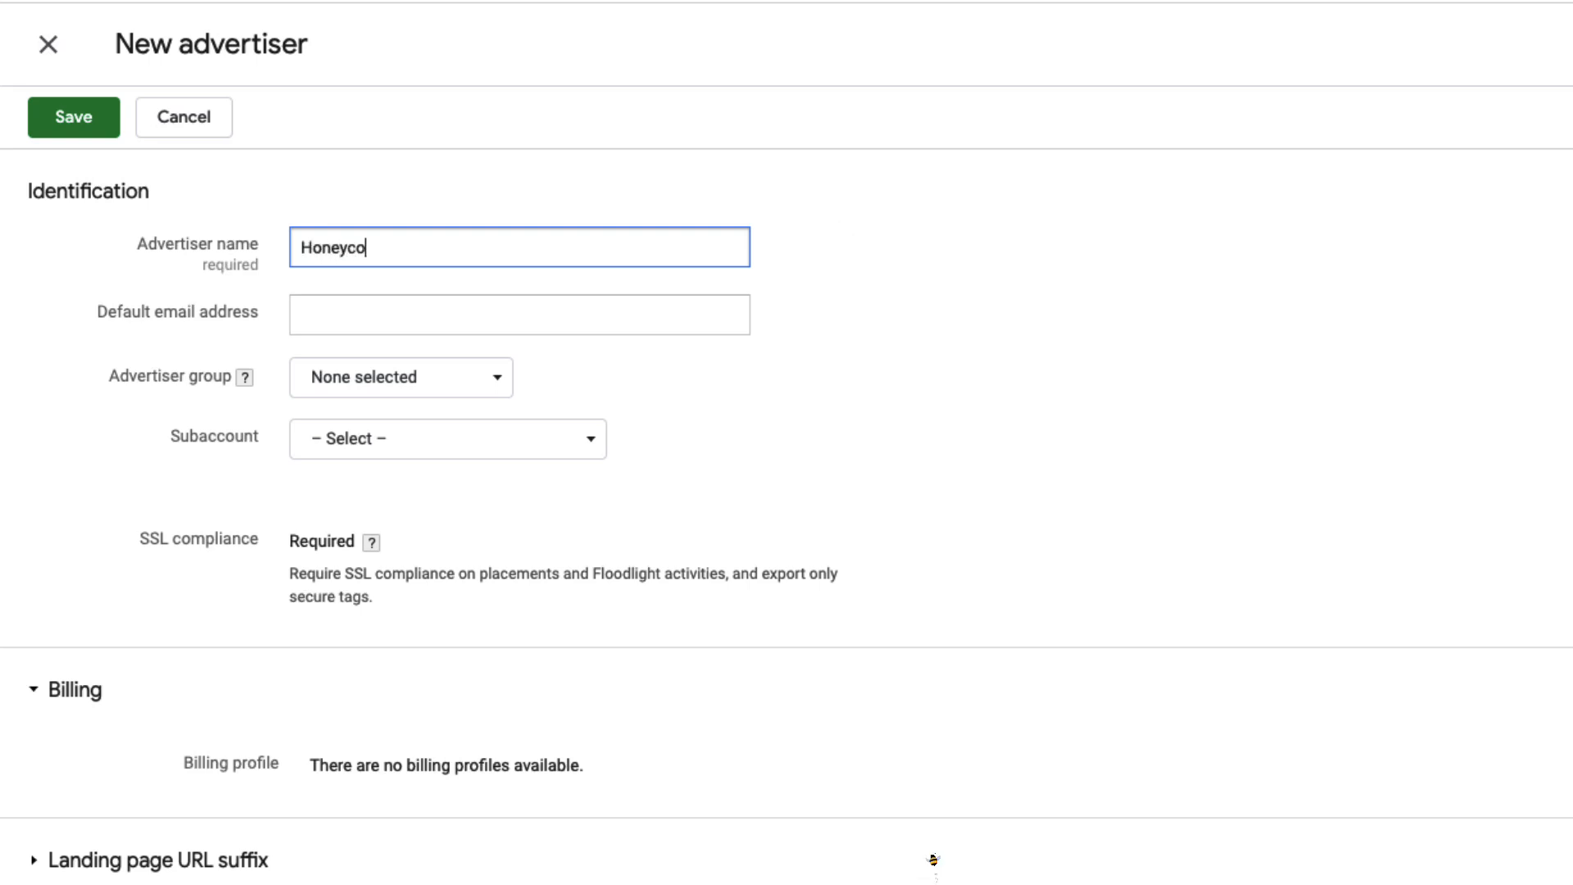
type("mb Hills")
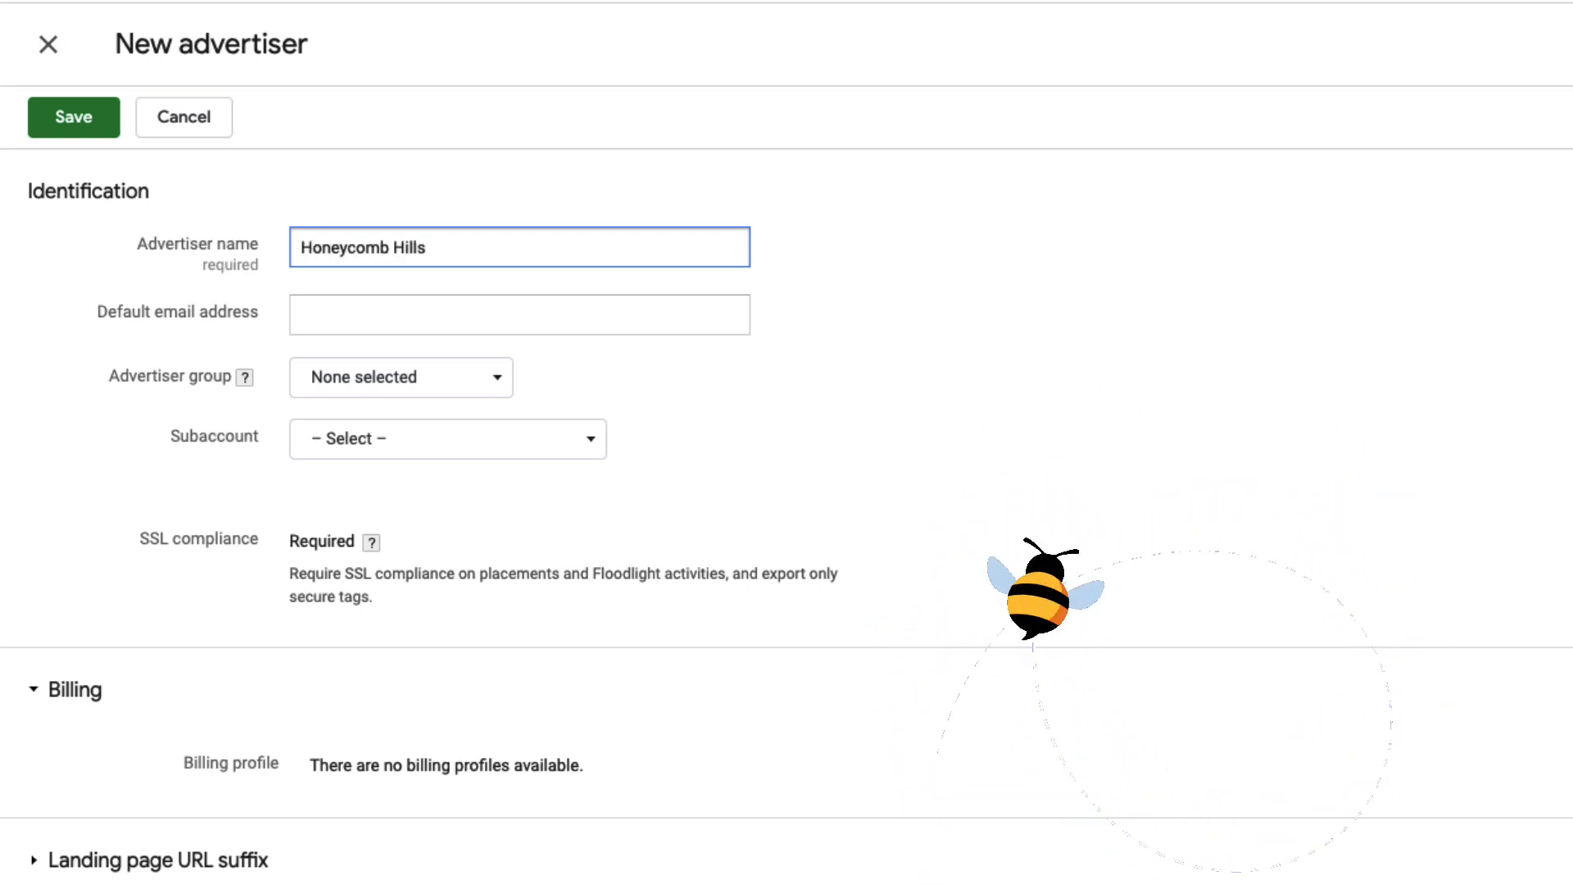
mouse_move(722, 296)
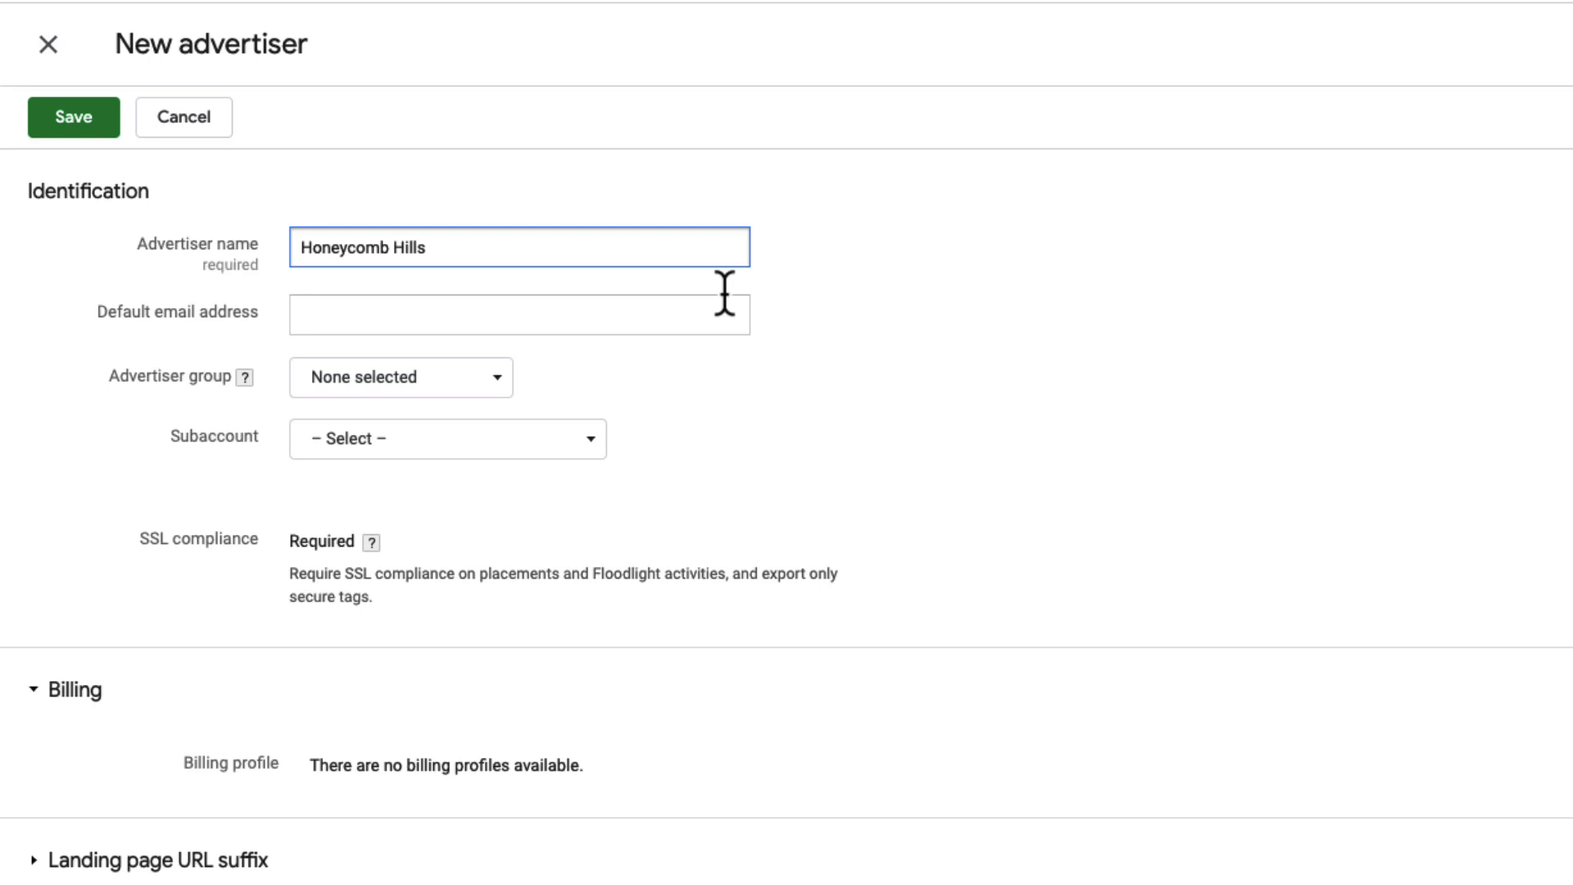
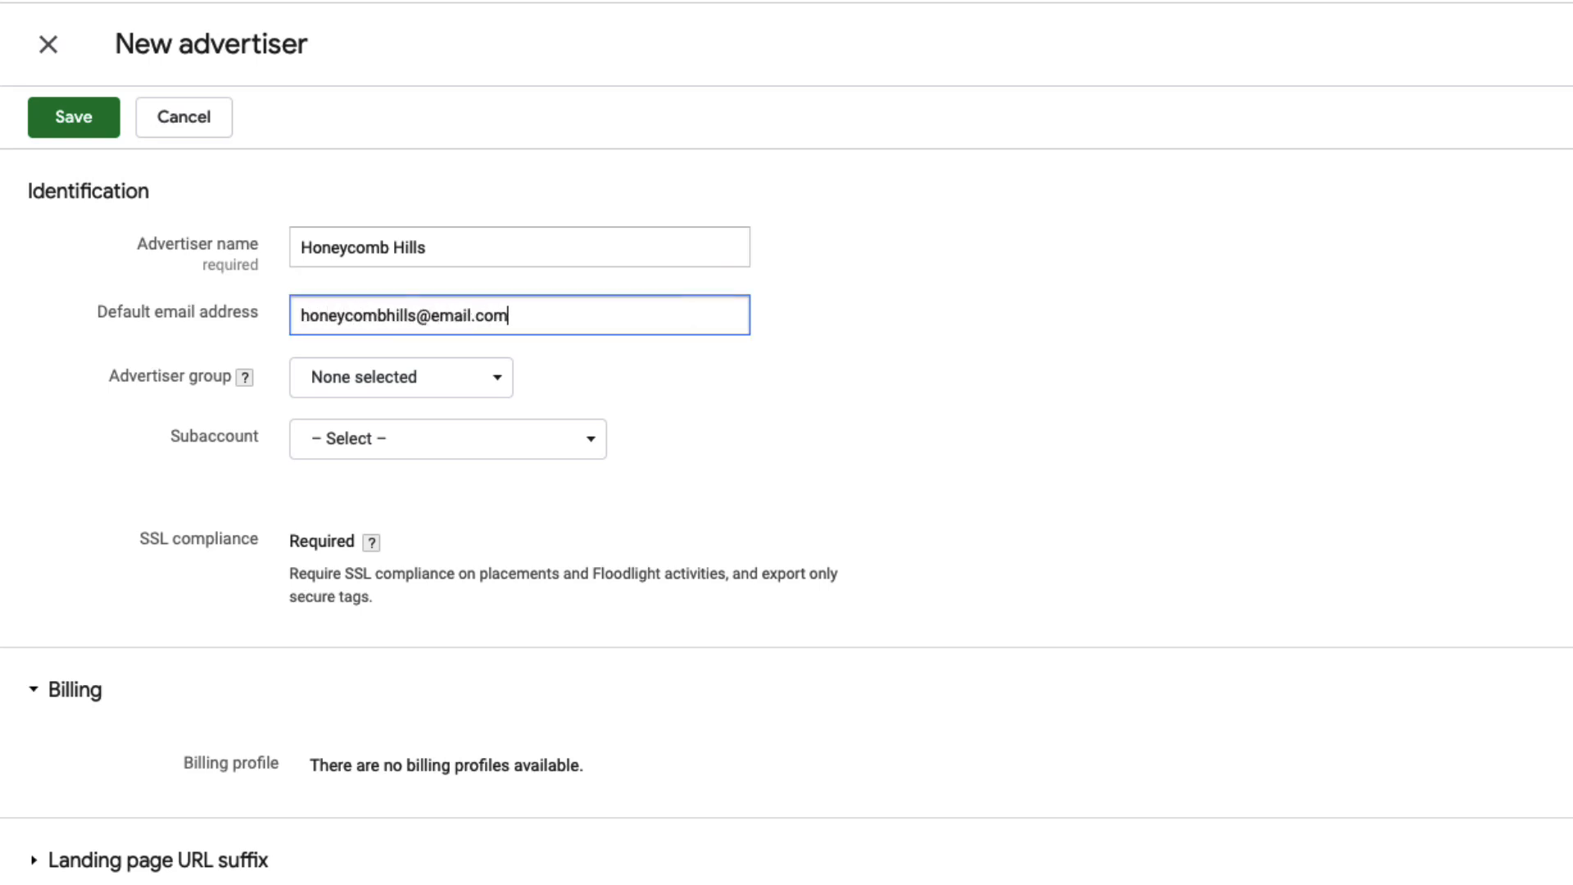
mouse_move(734, 474)
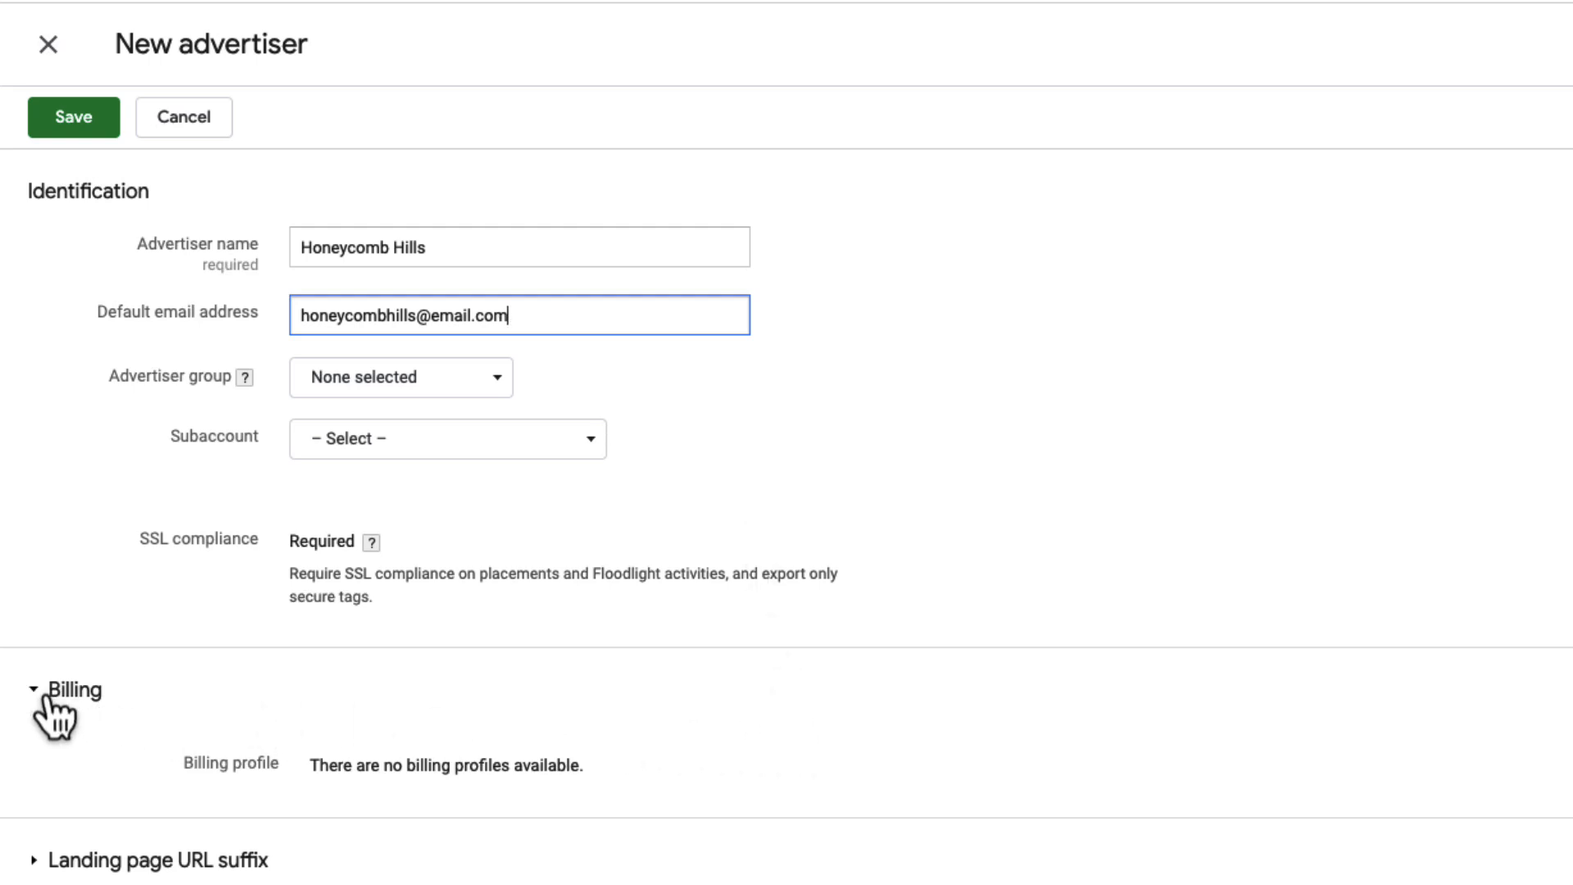
left_click(33, 689)
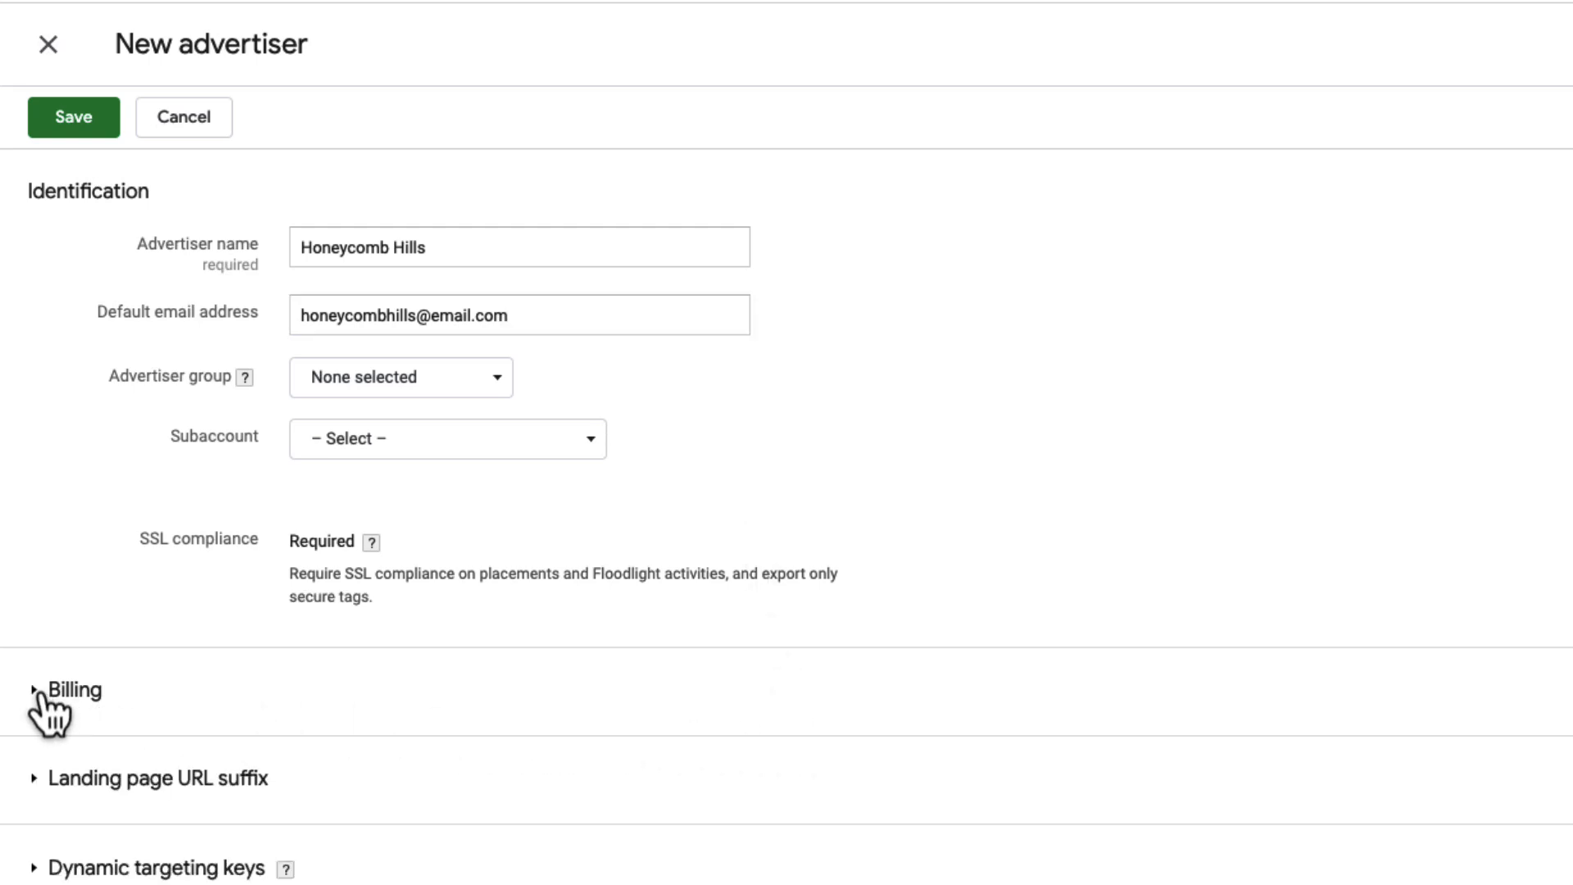
- Expand Landing page URL suffix, add a query parameter, browse value macros, then remove it
scroll("down", 3)
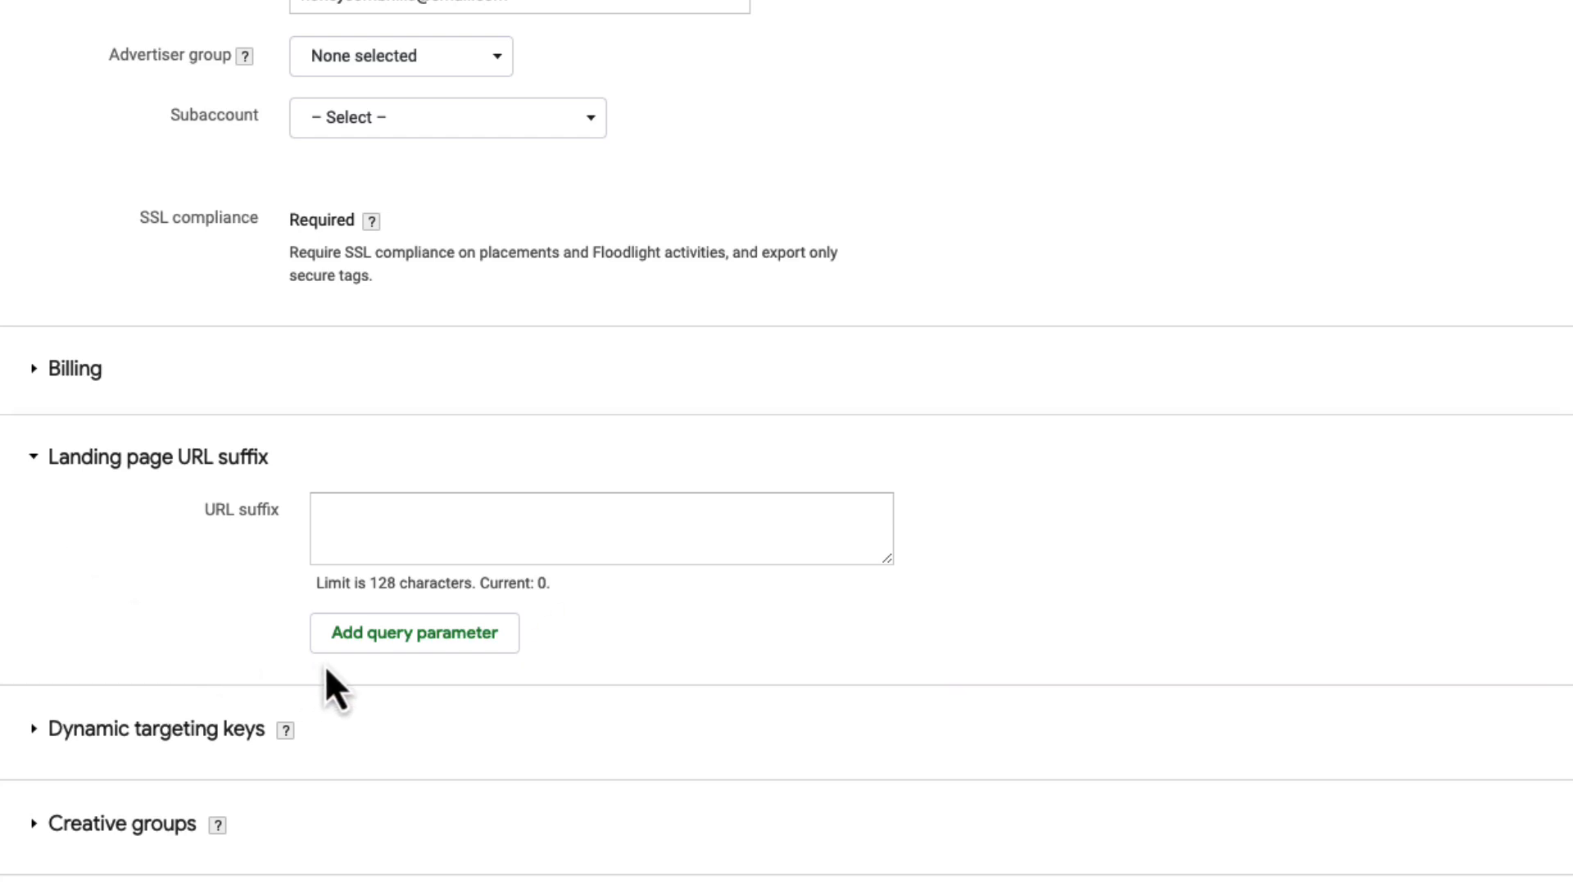
left_click(413, 632)
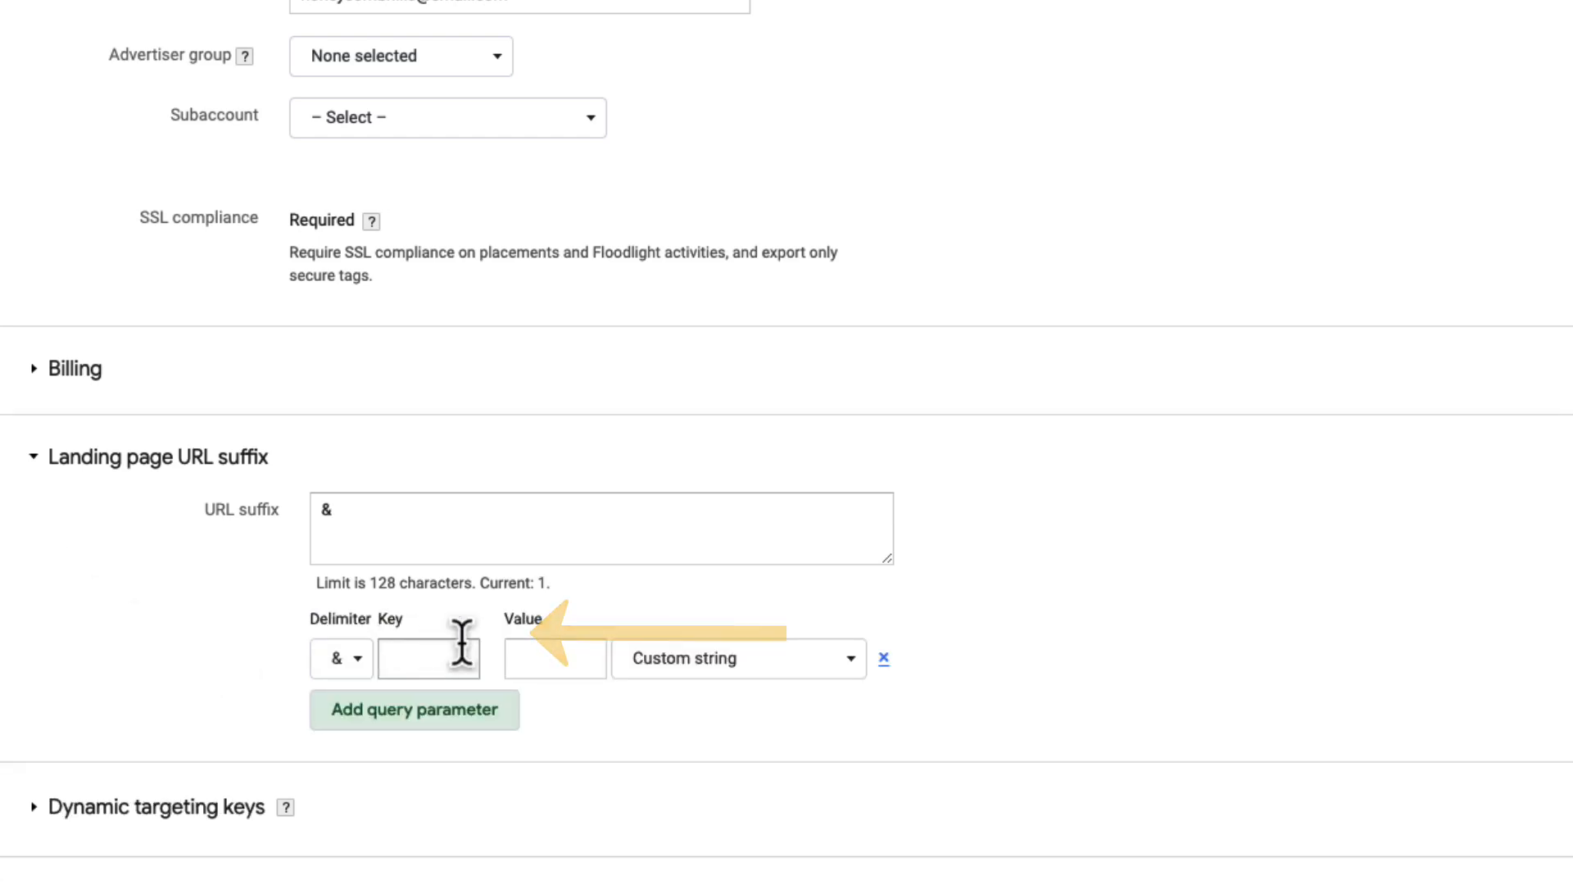
left_click(554, 658)
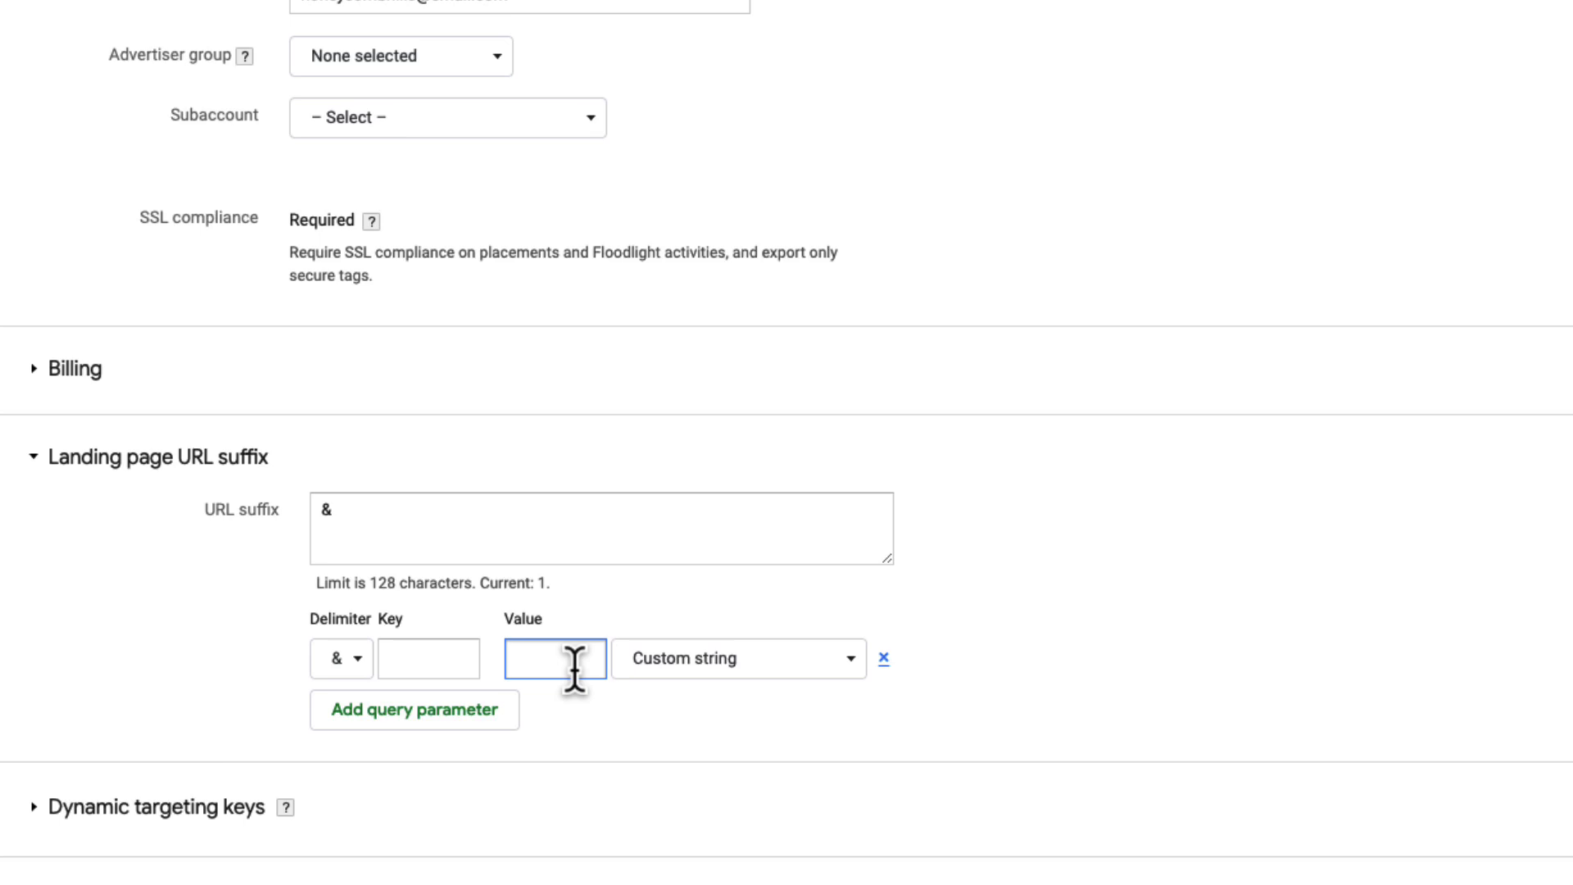
left_click(737, 659)
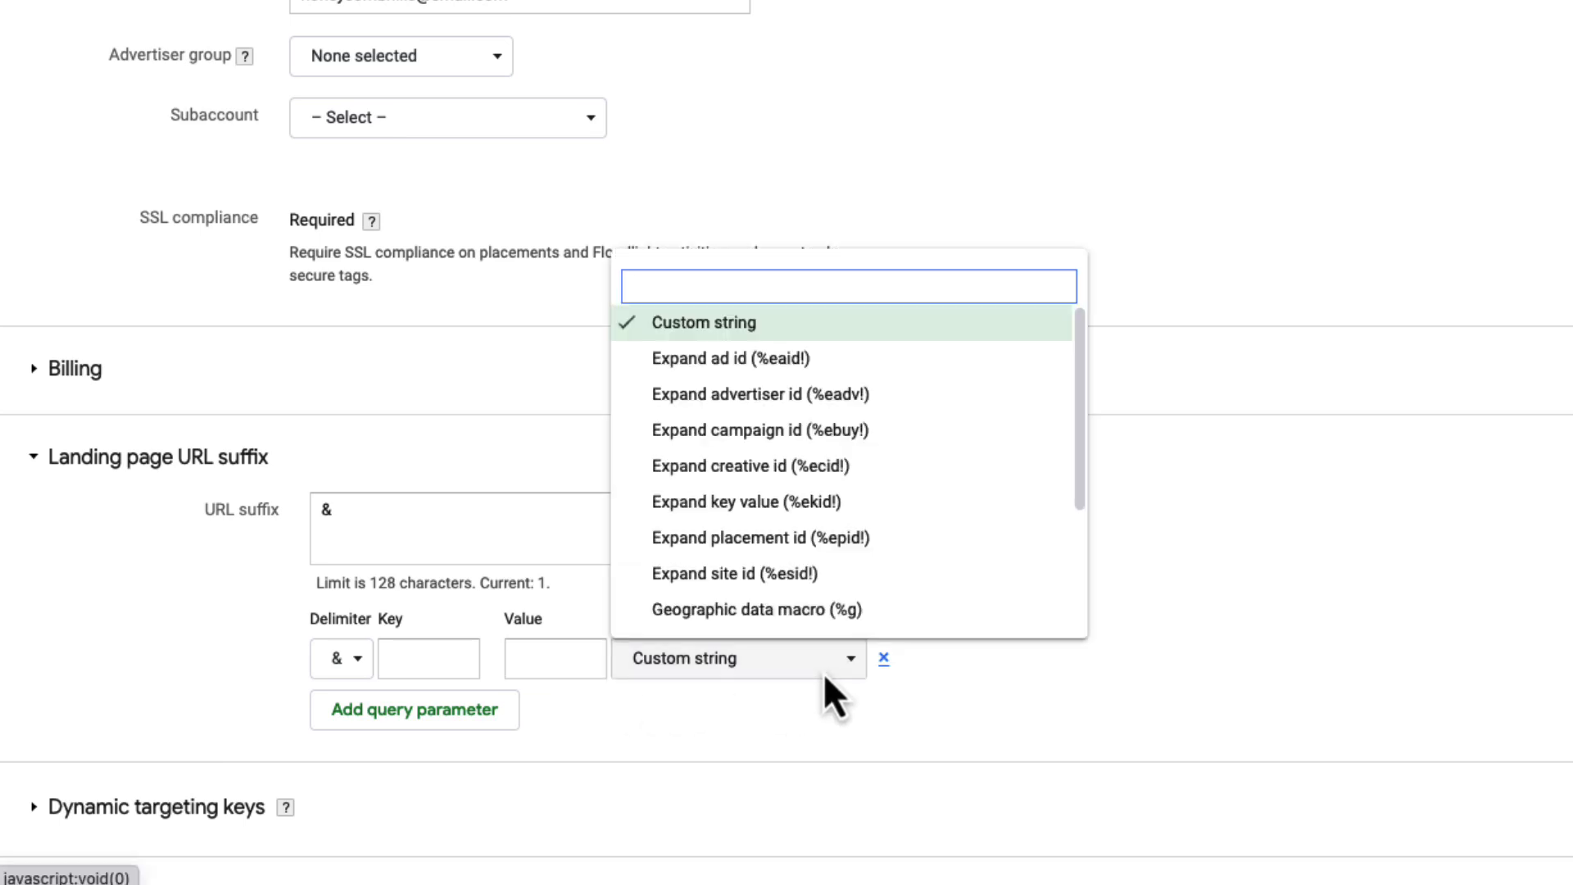
mouse_move(822, 746)
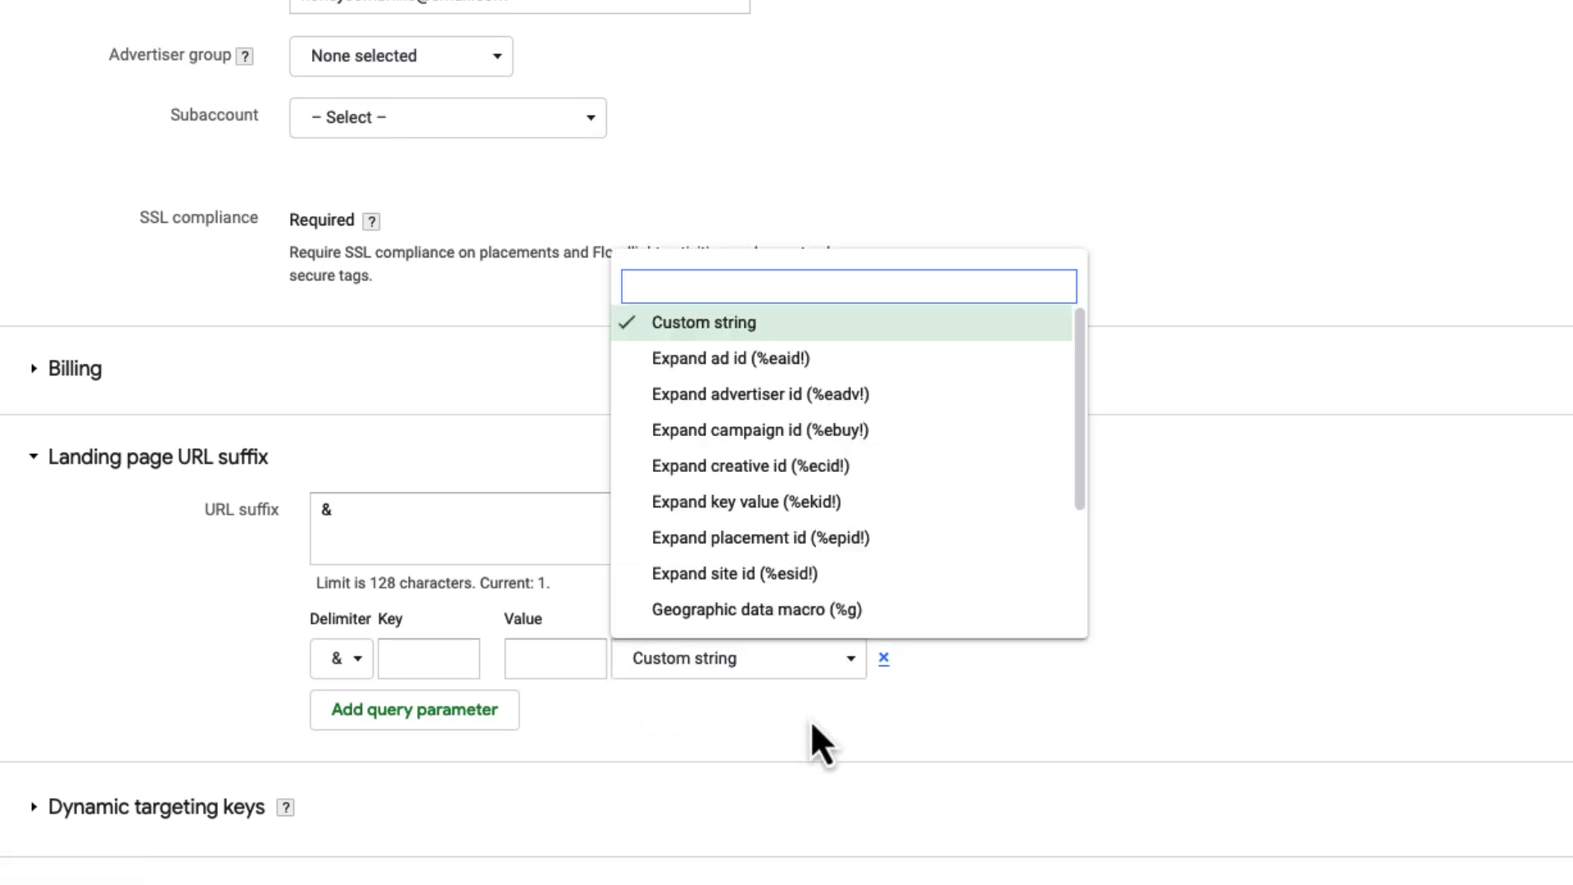
left_click(705, 322)
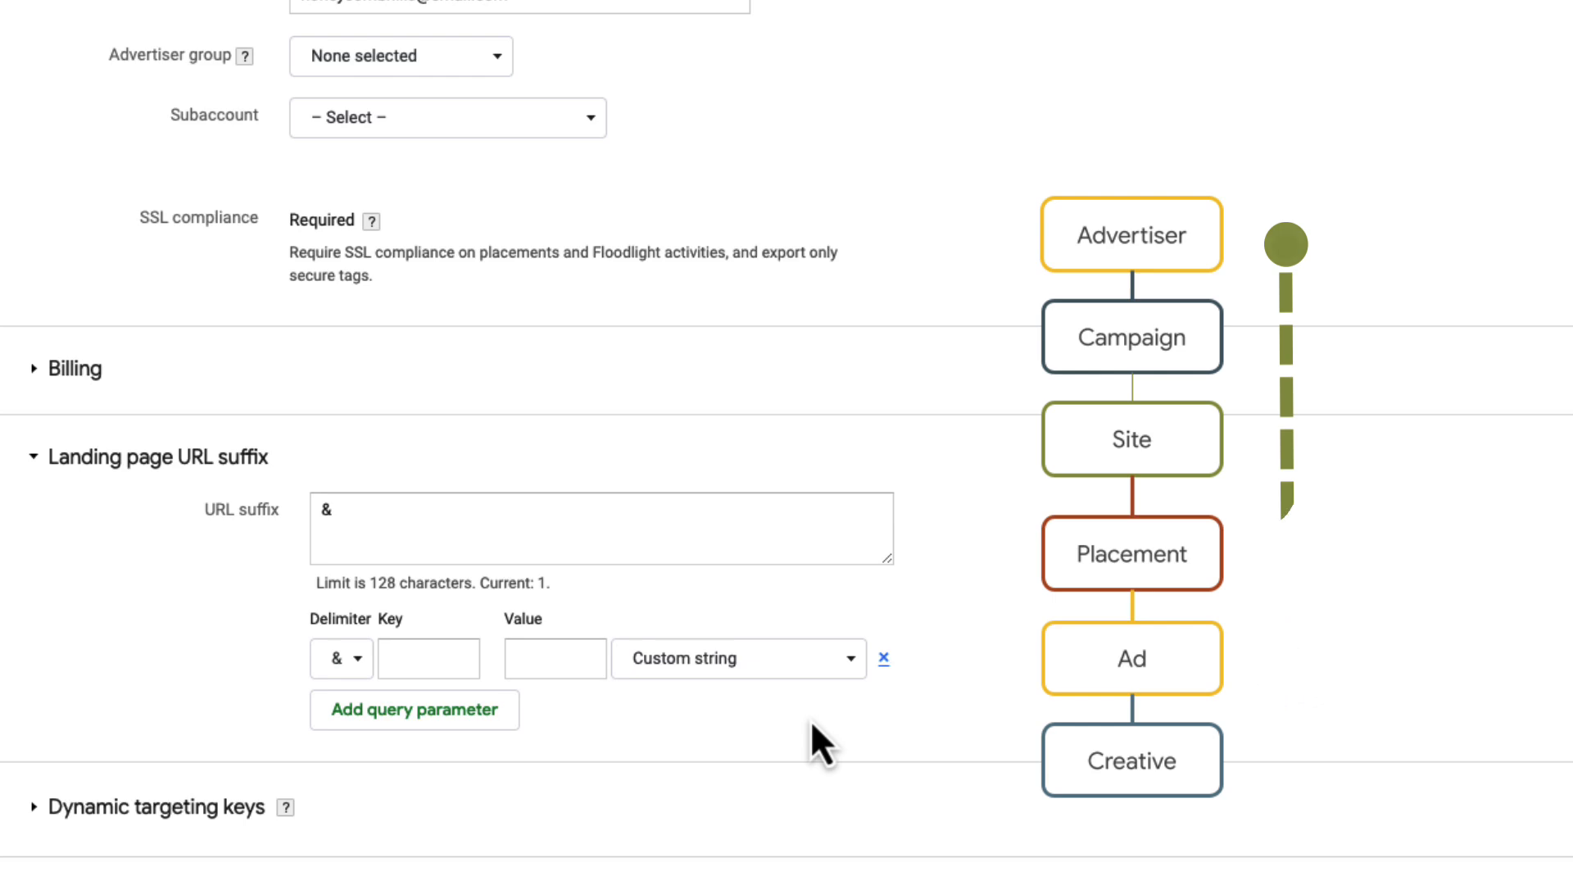
mouse_move(887, 662)
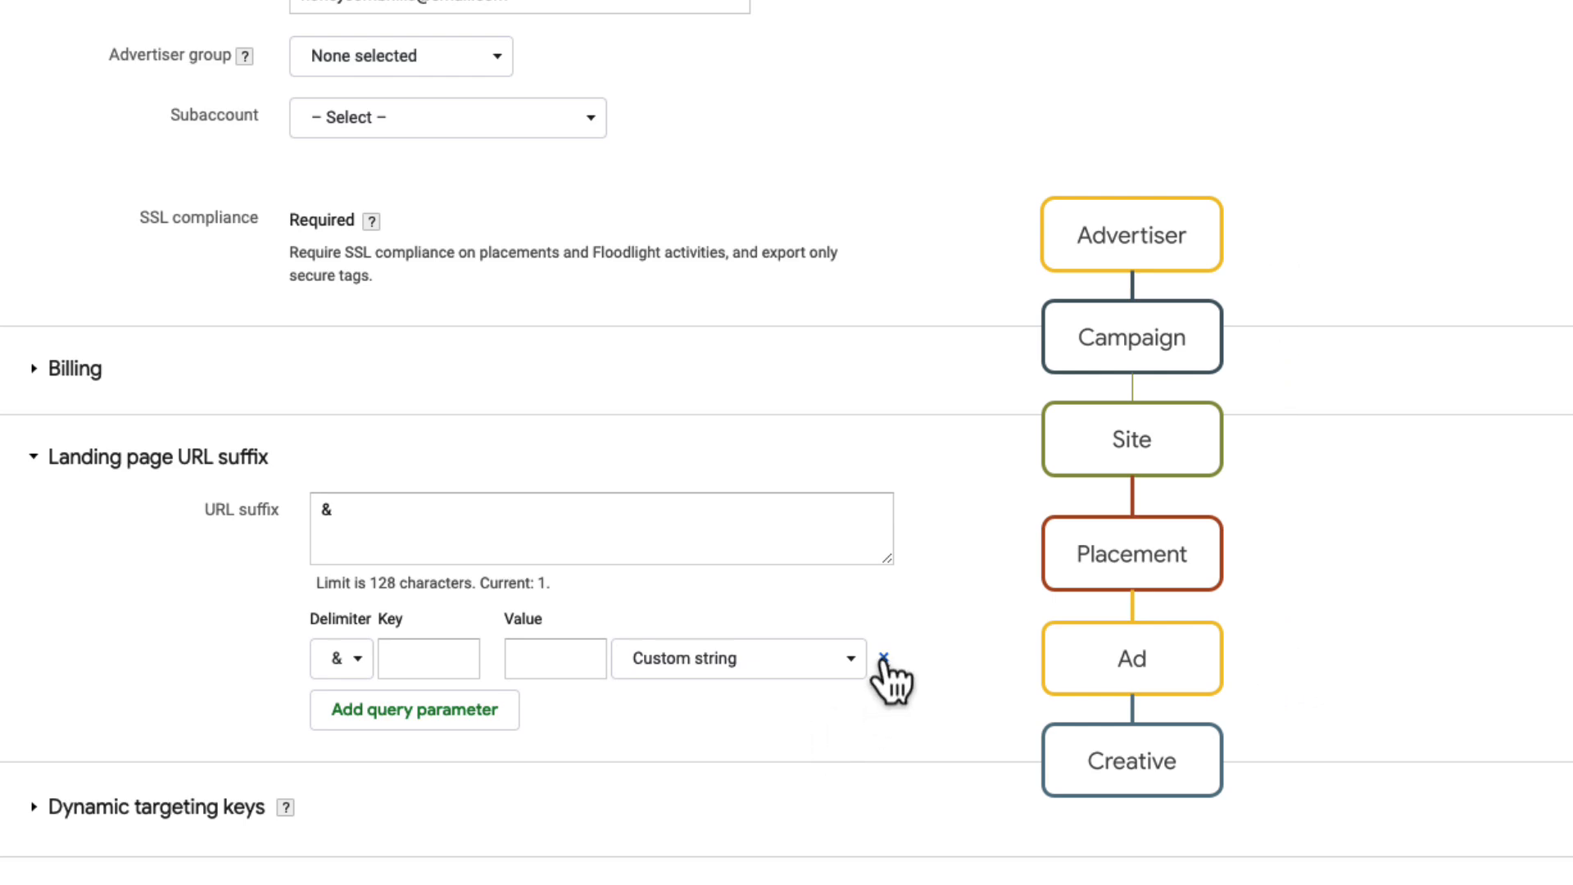
left_click(885, 658)
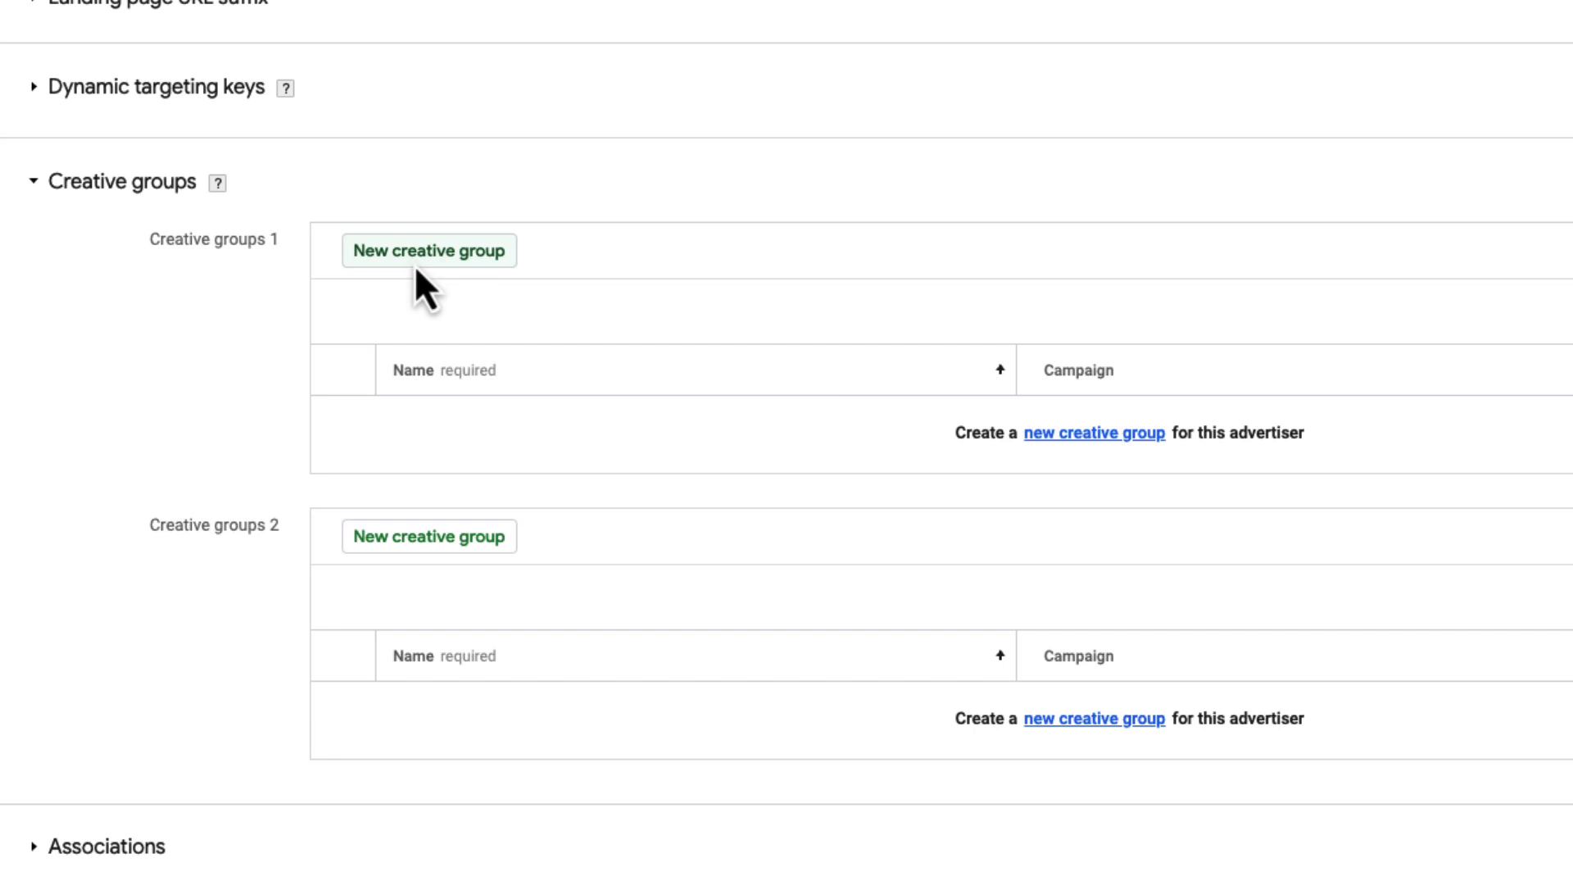
- Add creative groups English Creatives and Spanish Creatives to the two creative group lists
left_click(428, 250)
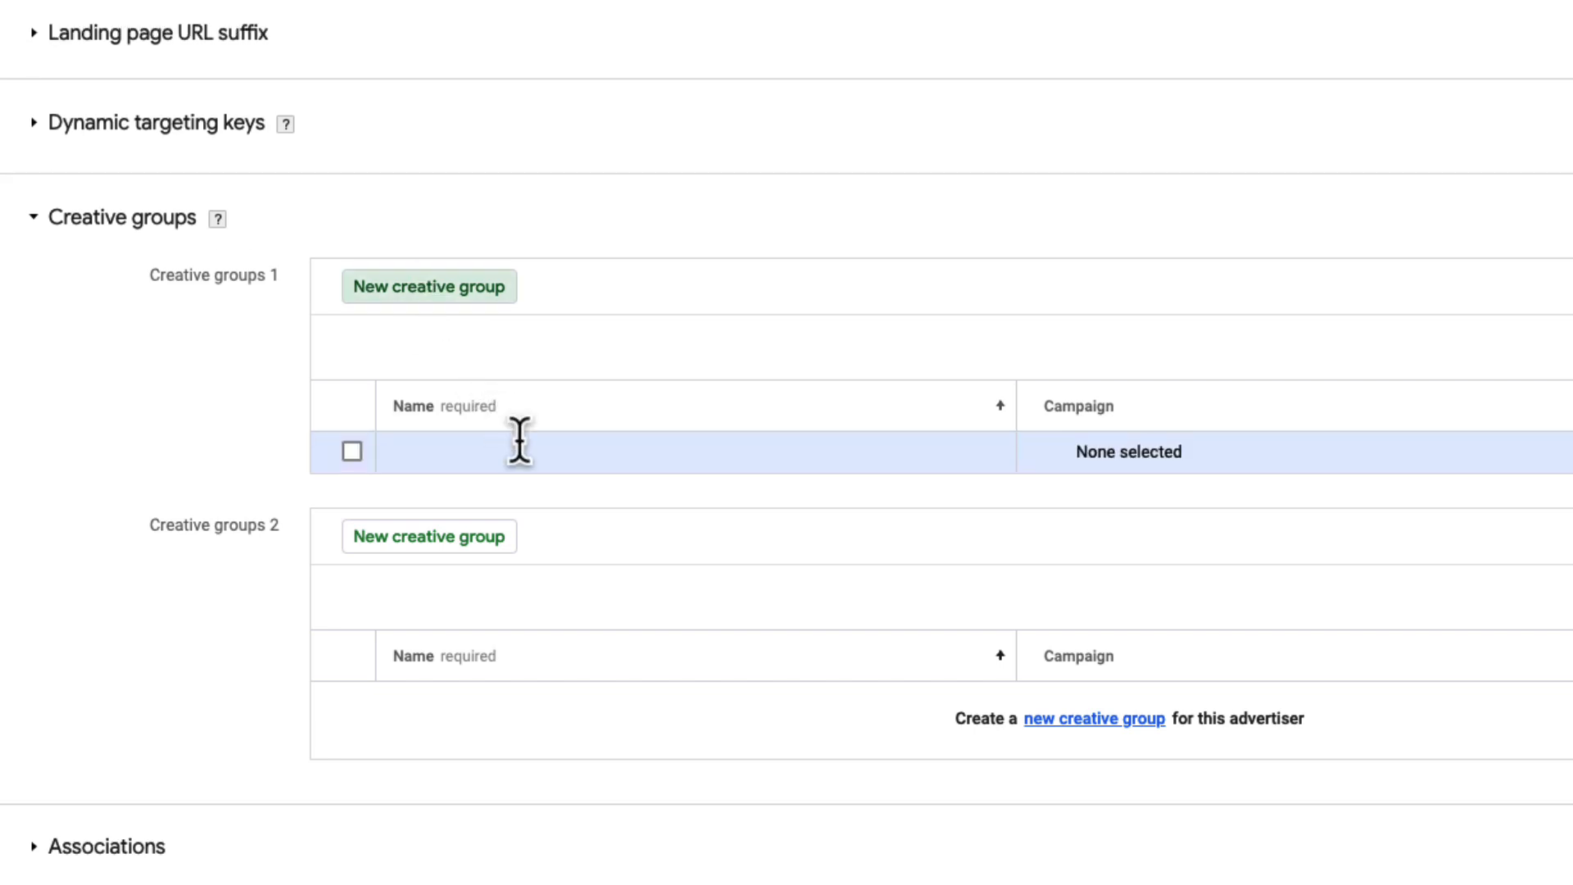
mouse_move(1014, 472)
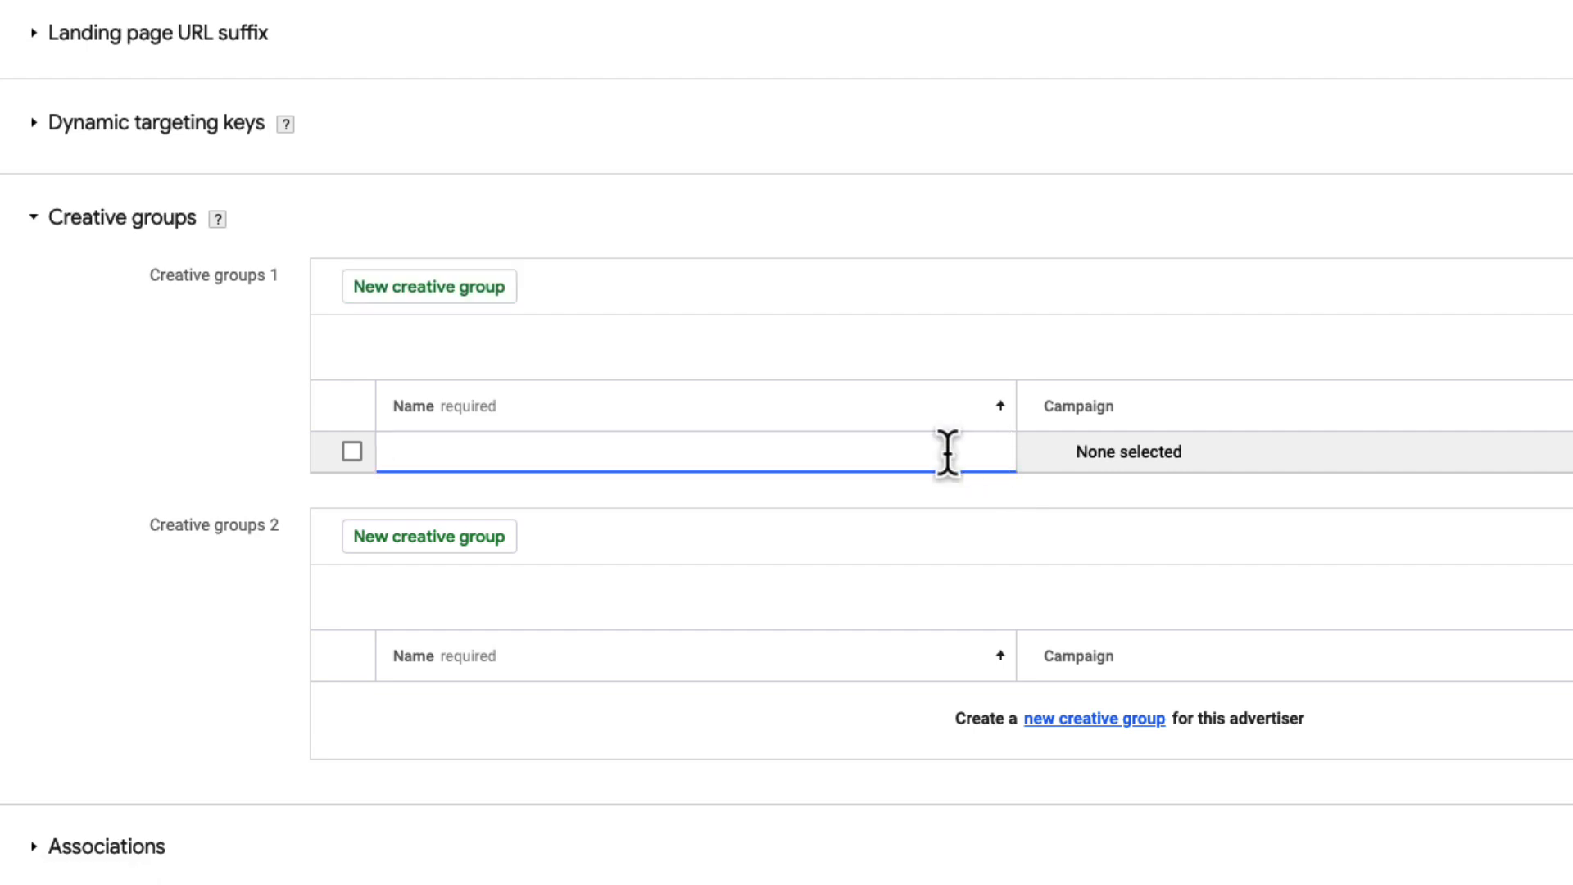
type("English")
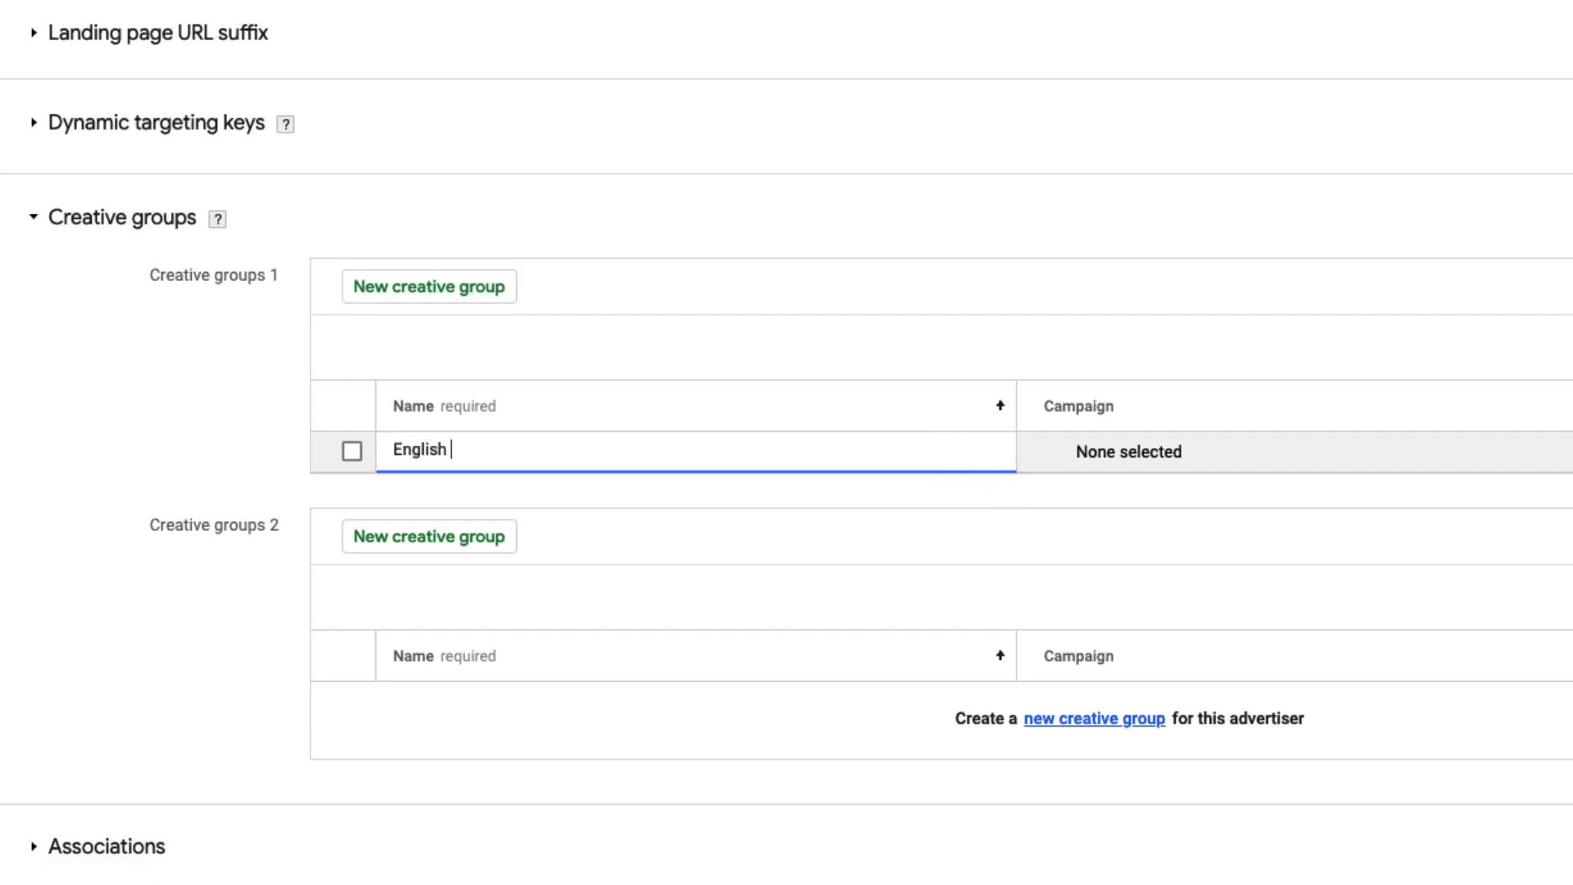
type("Creatives")
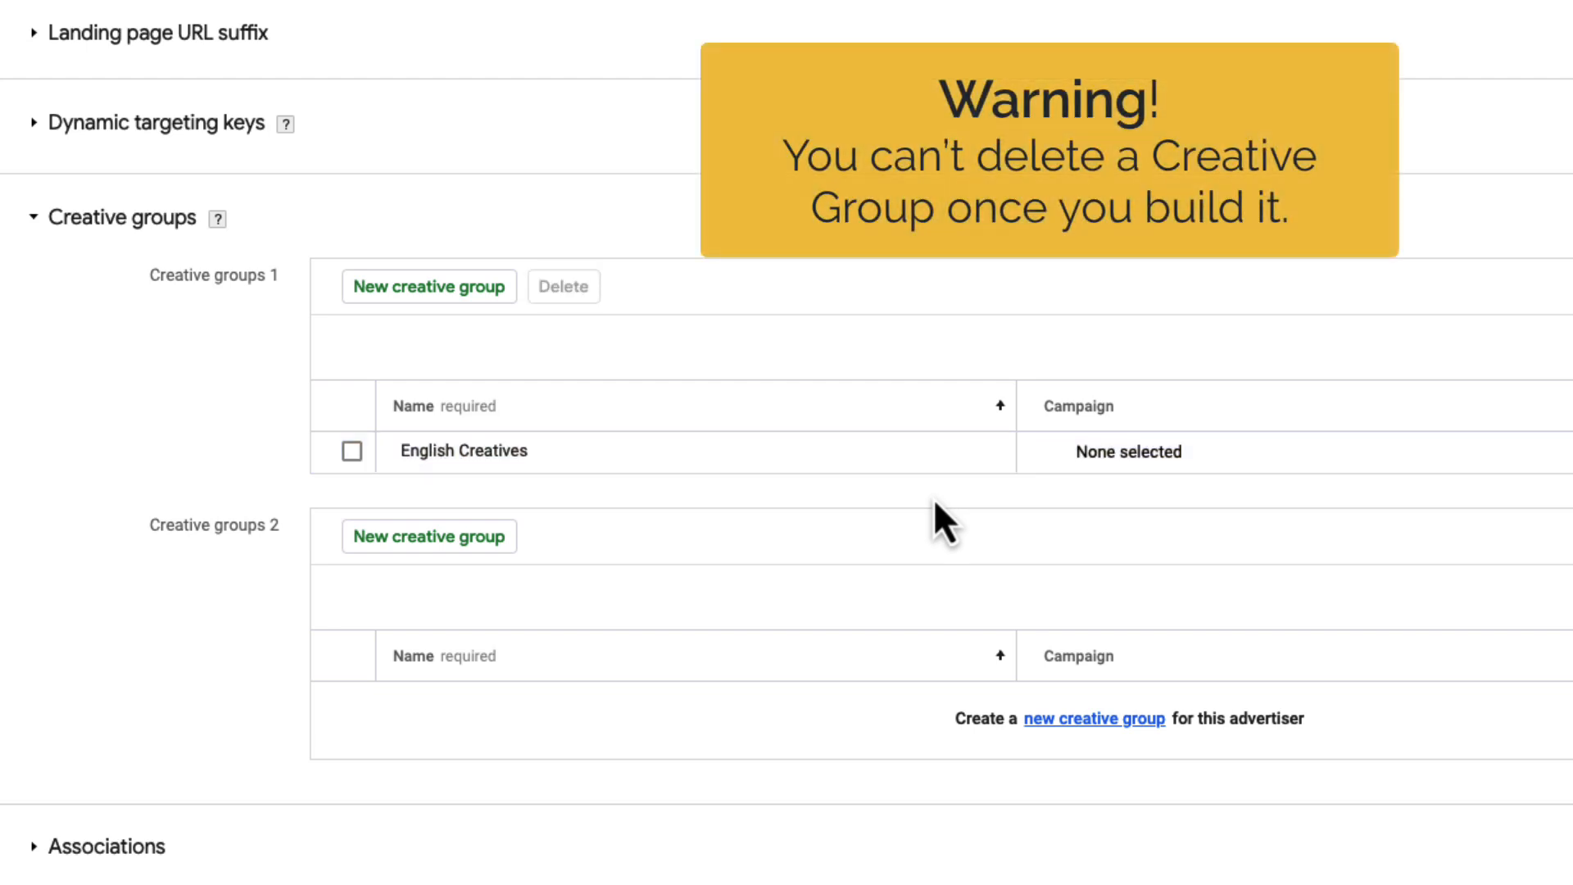
mouse_move(732, 546)
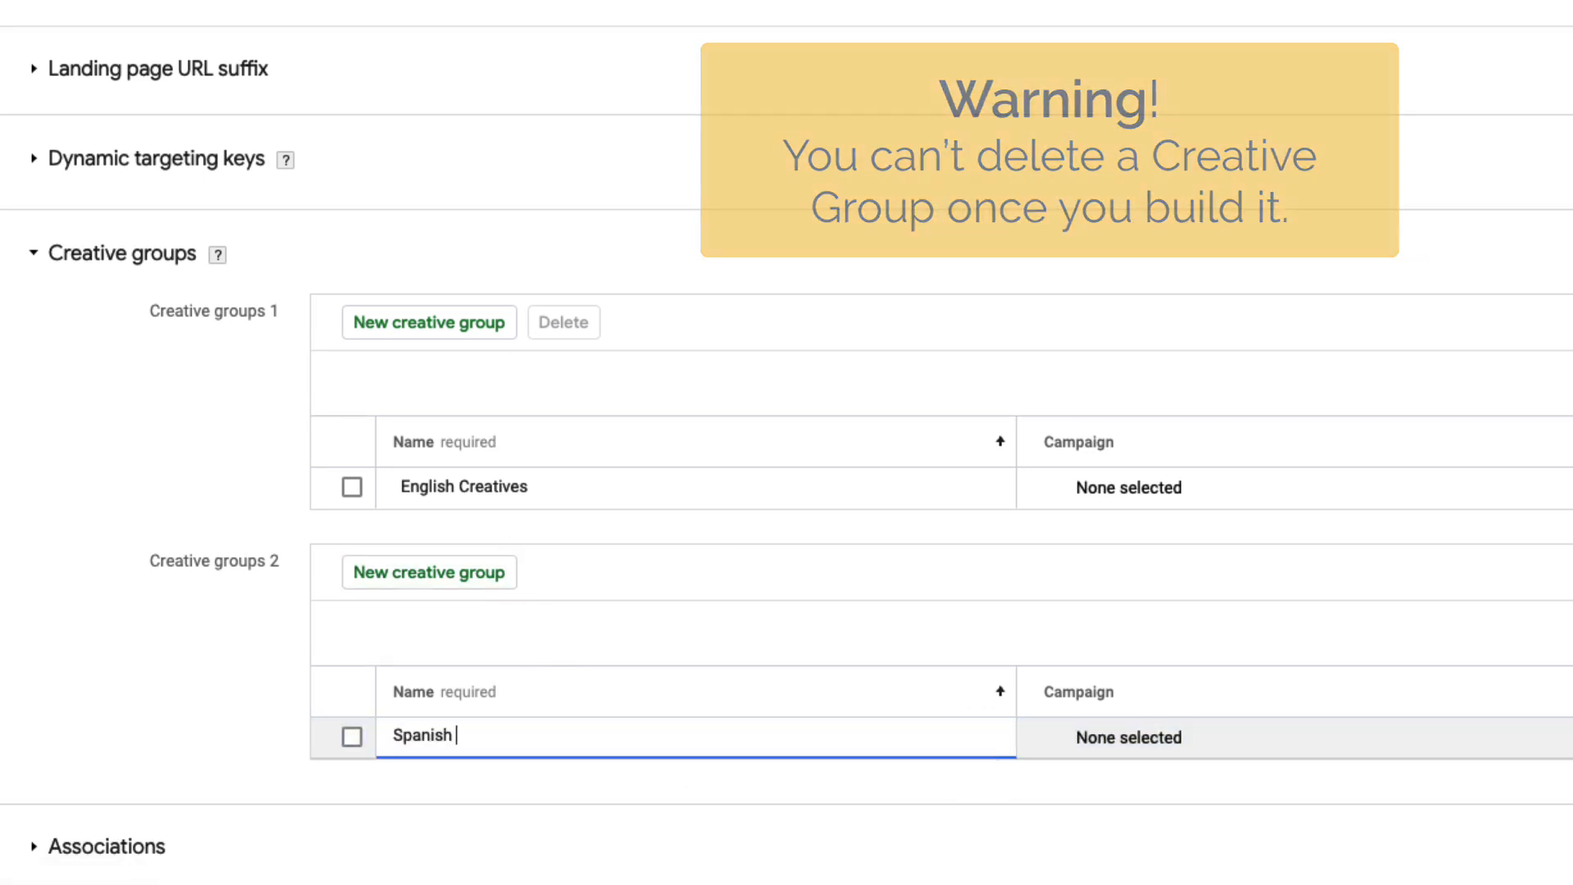
type("Creatives")
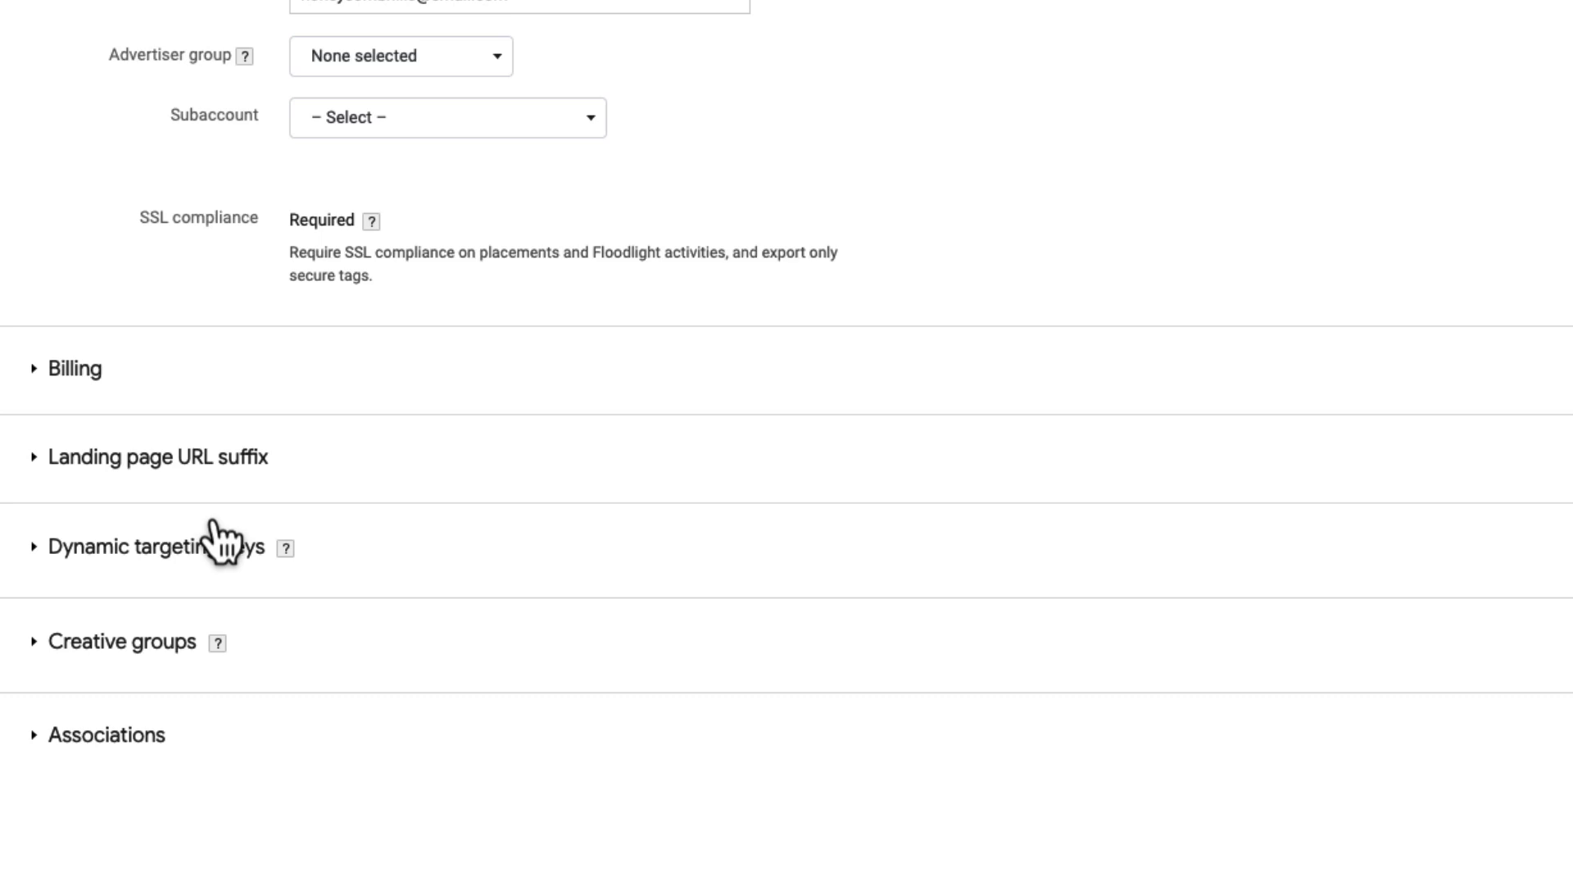
- Expand Associations and scroll through its empty Studio and Ads Creative Studio tables
left_click(107, 734)
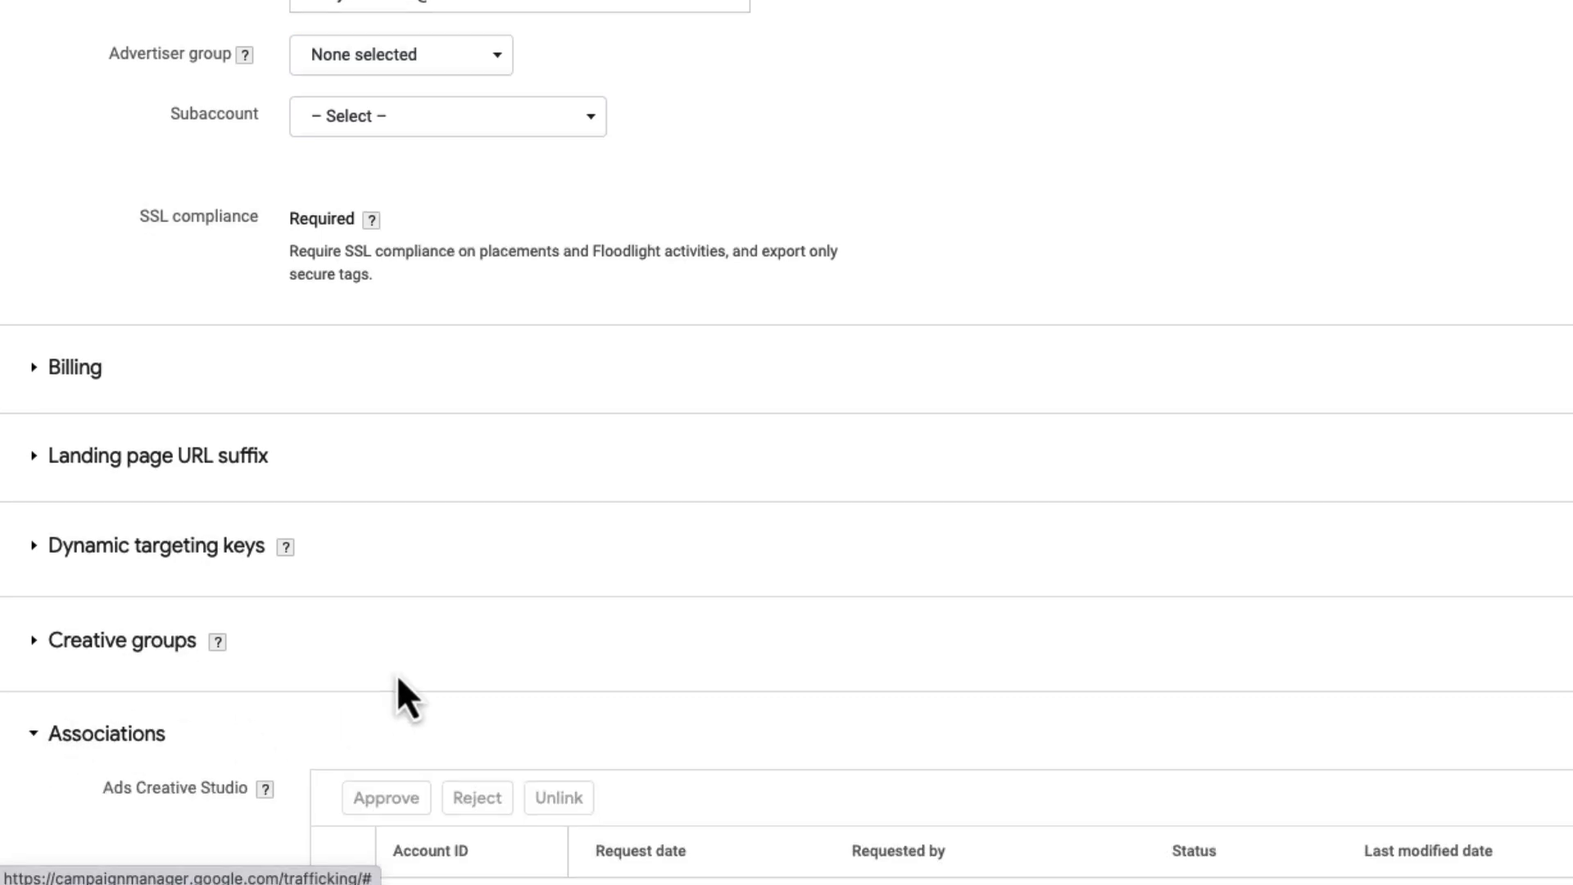
scroll("down", 3)
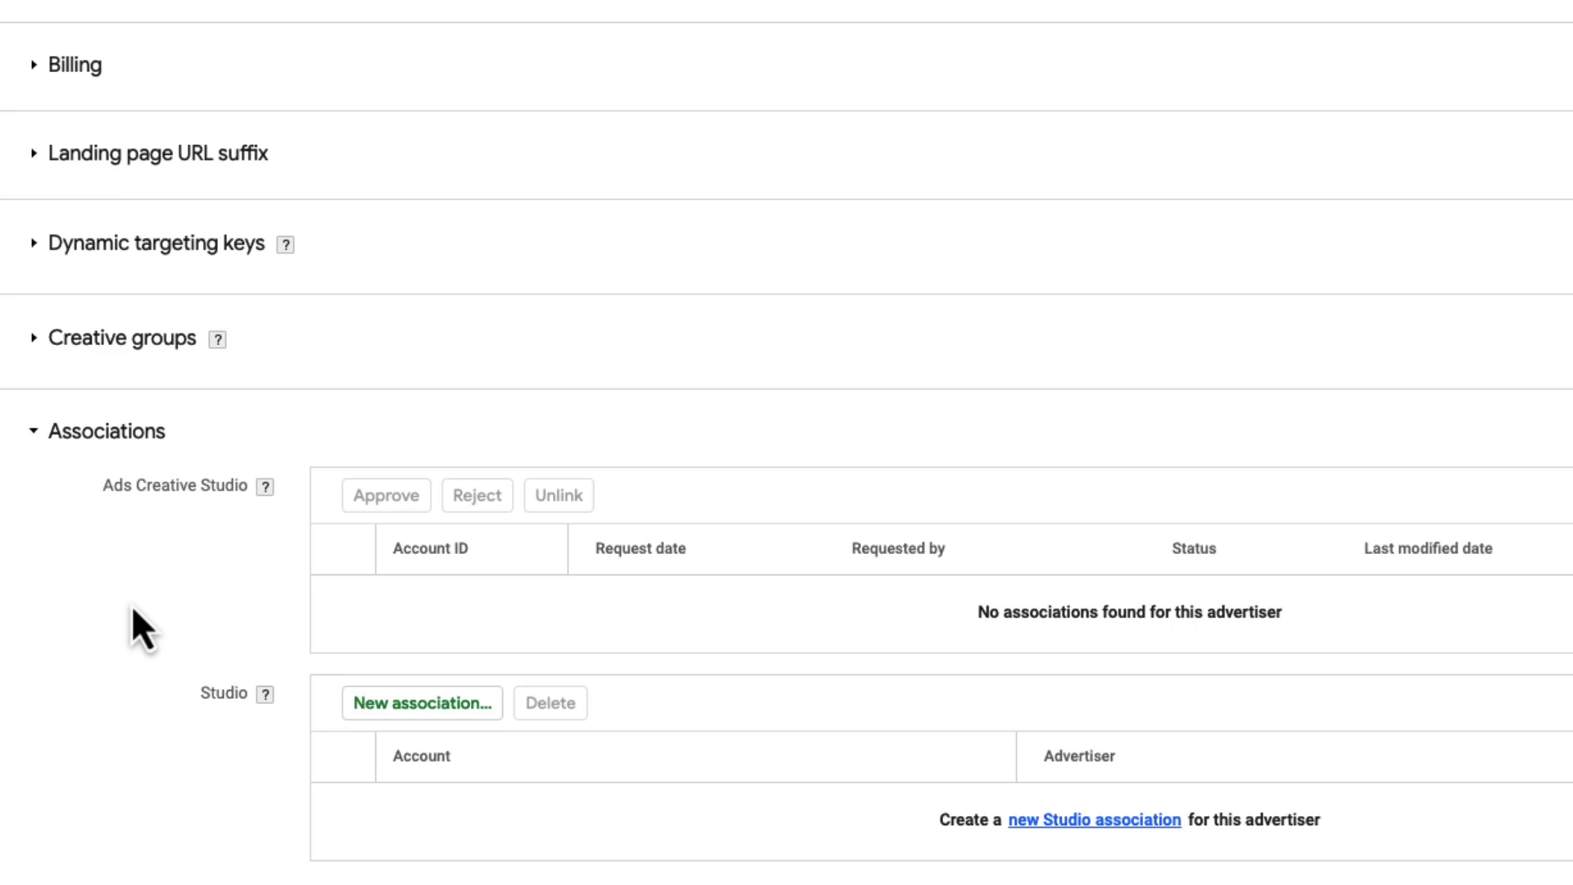
scroll("up", 3)
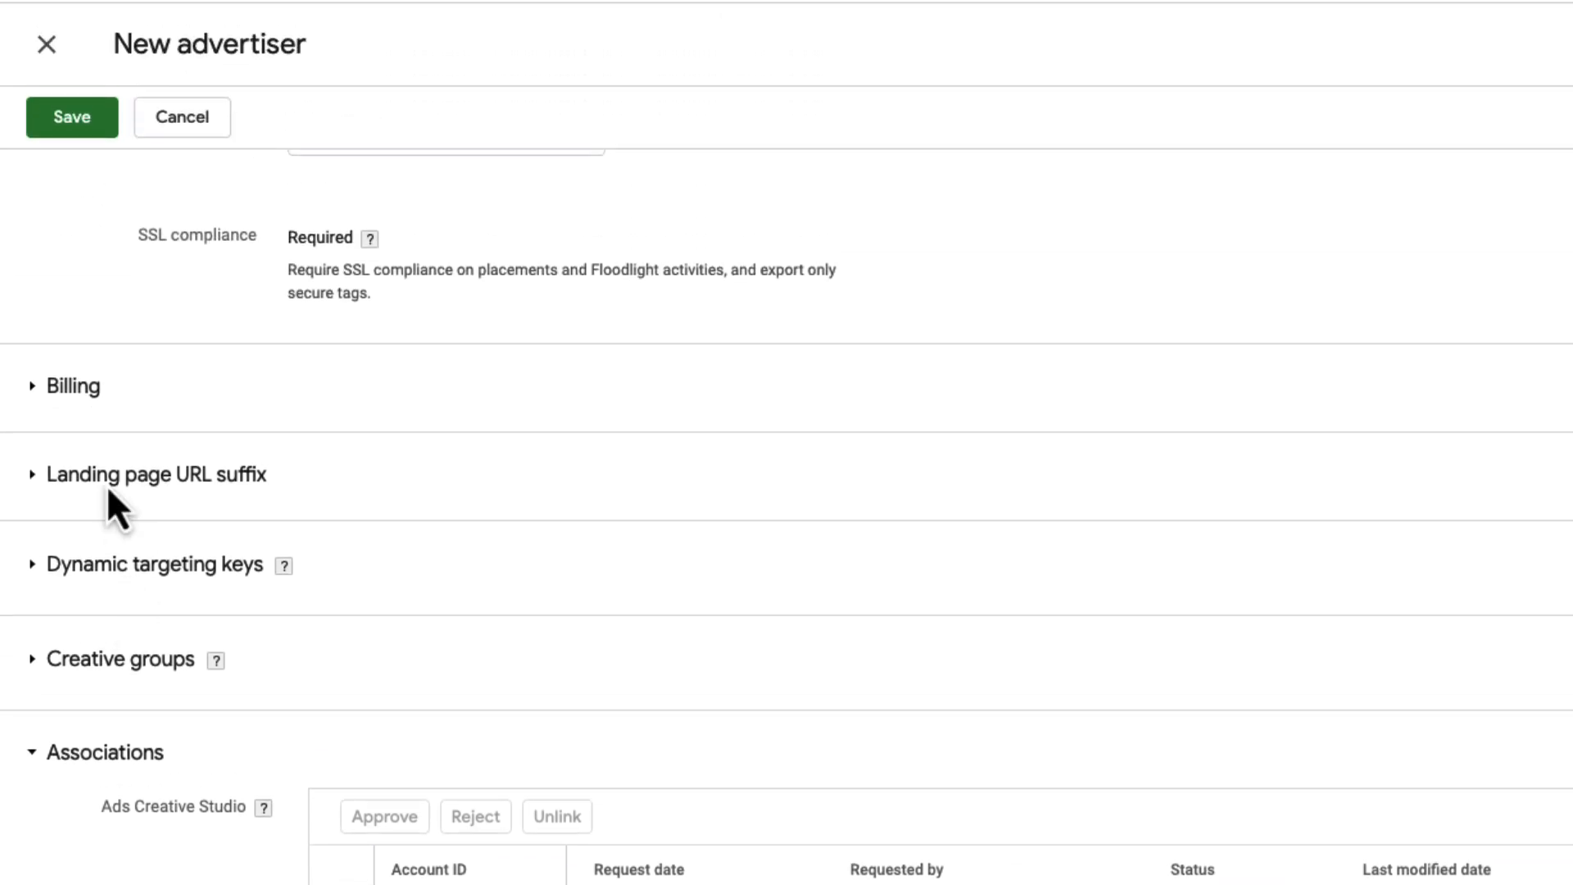
- Save Honeycomb Hills, then expand Event tags on its Properties page
left_click(71, 116)
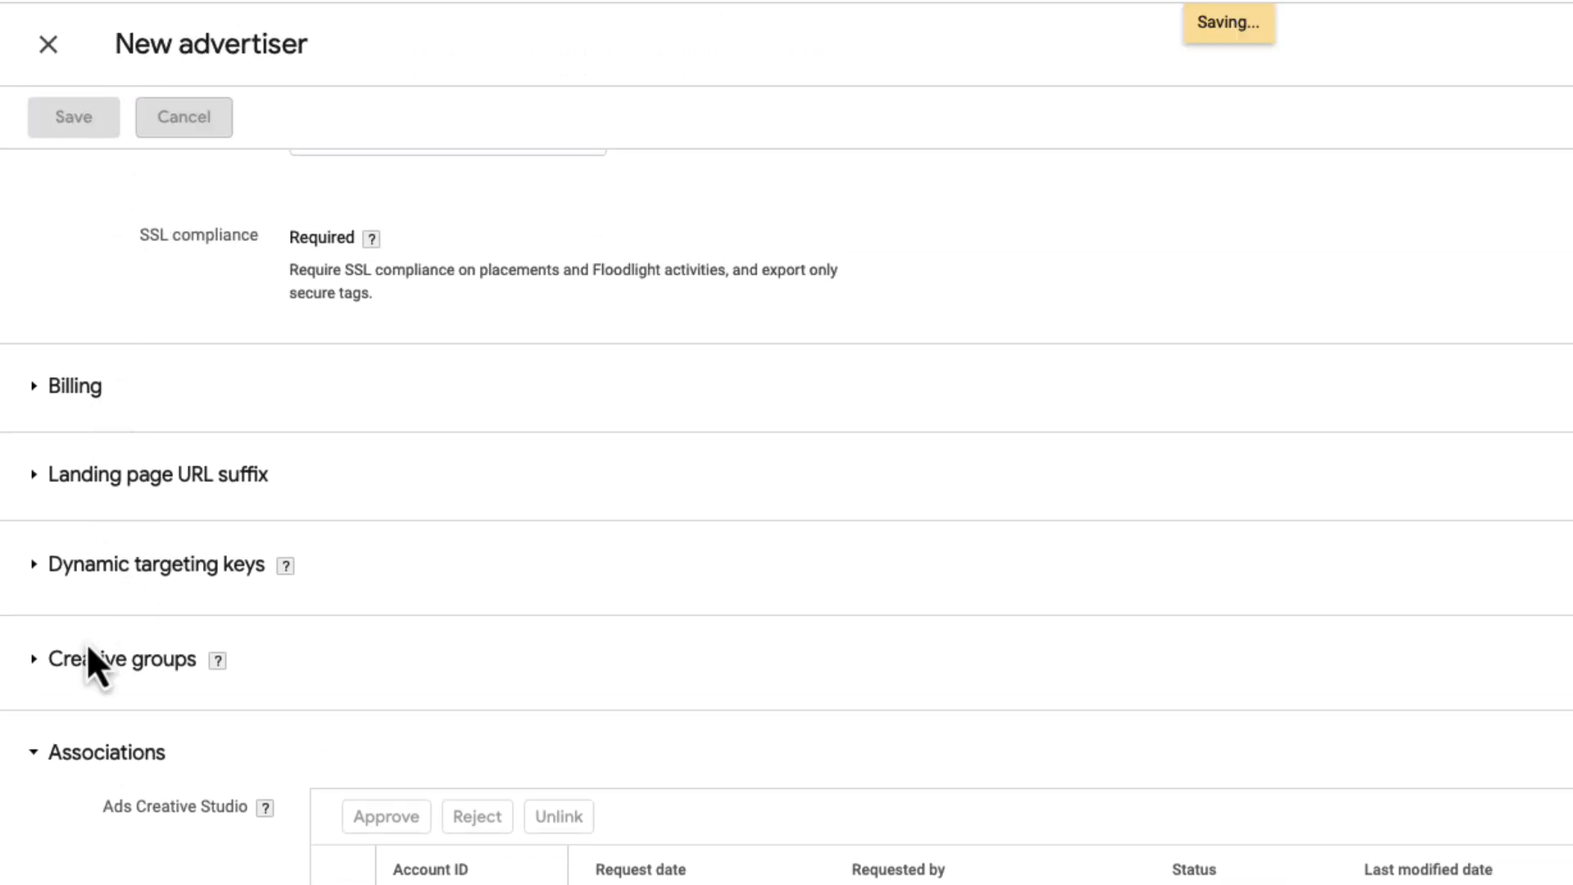
left_click(73, 116)
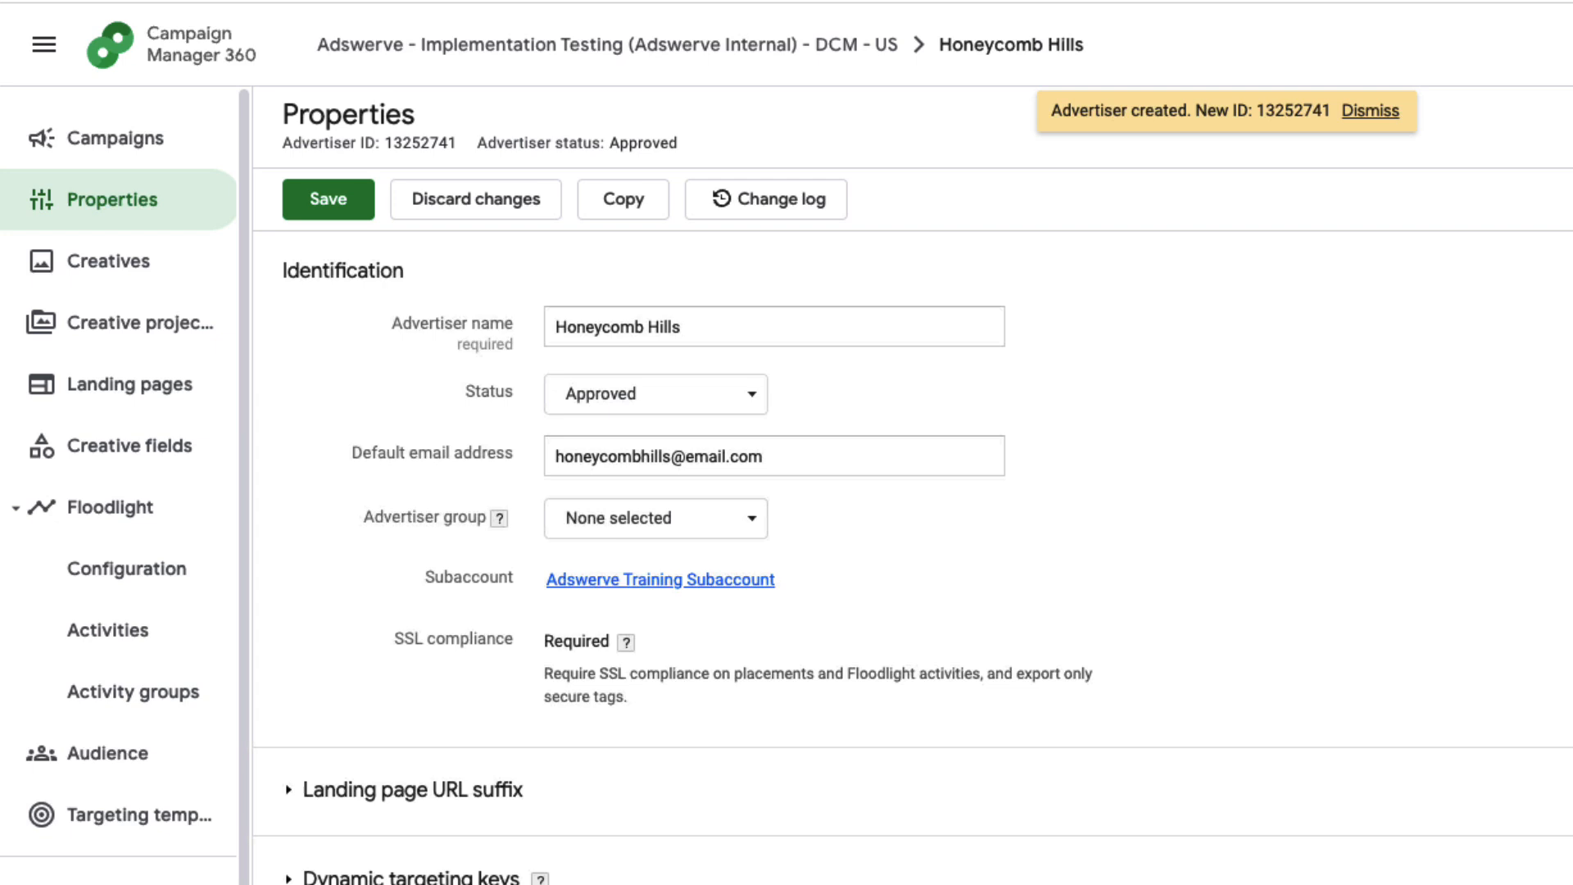
scroll("down", 3)
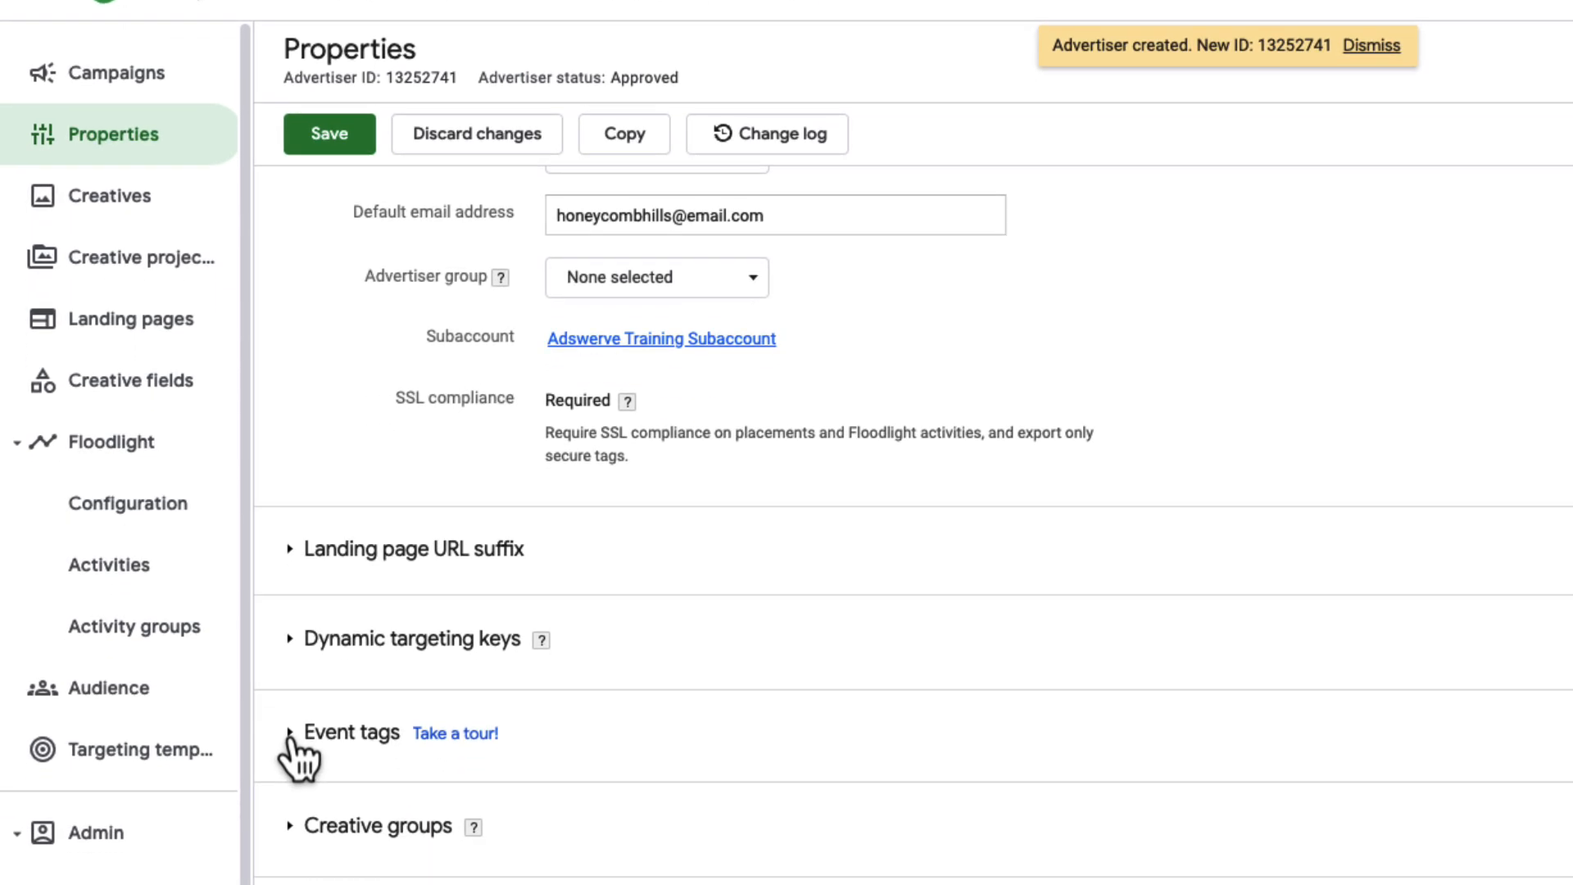
left_click(301, 733)
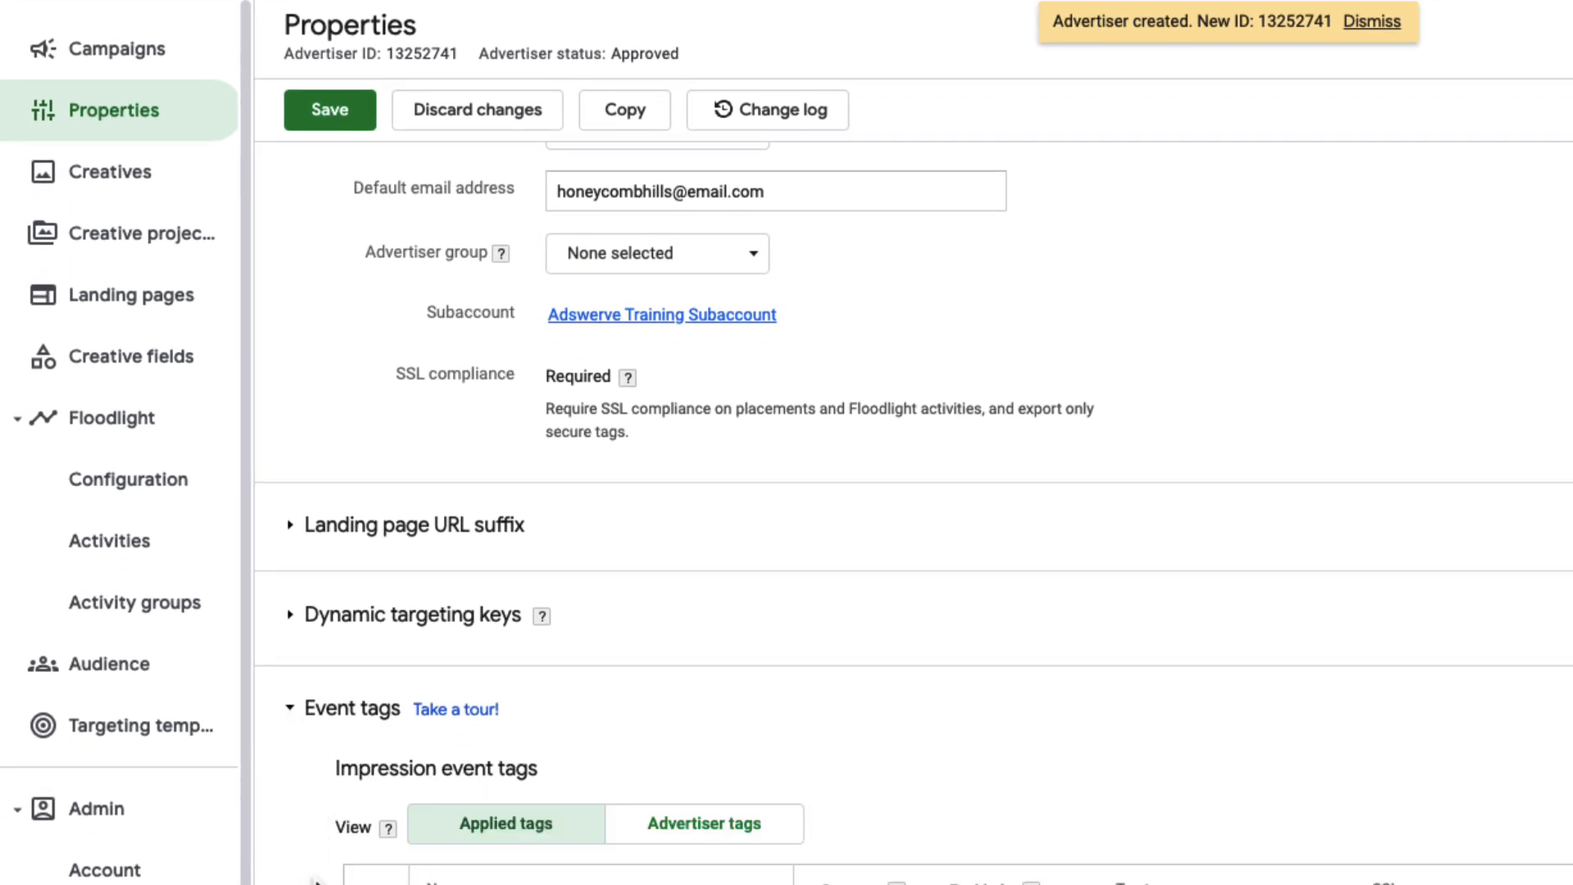
scroll("down", 3)
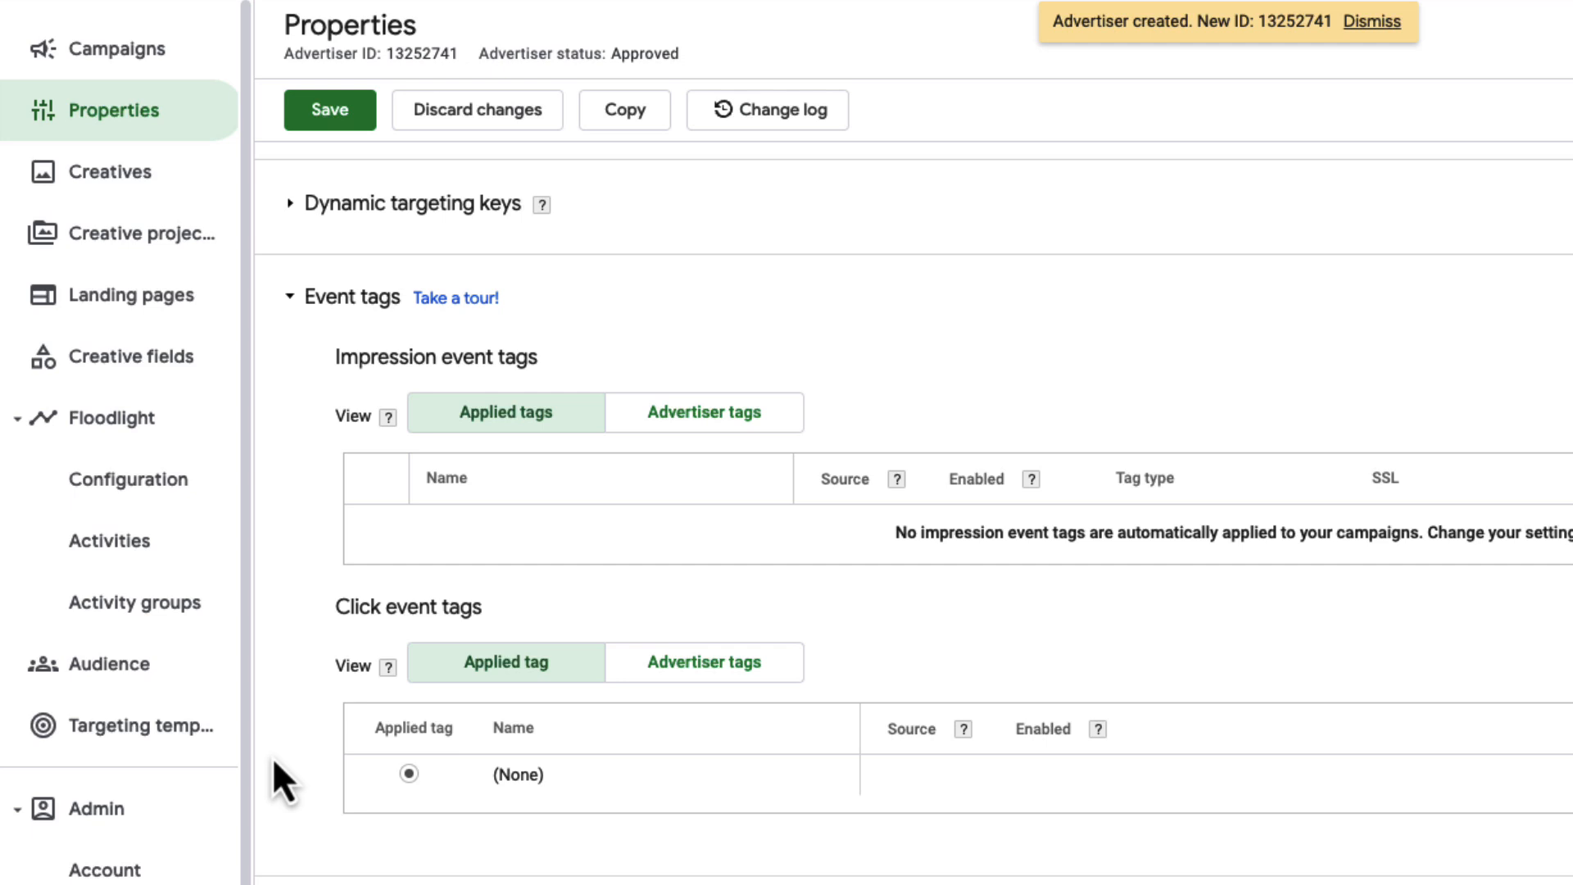
left_click(455, 297)
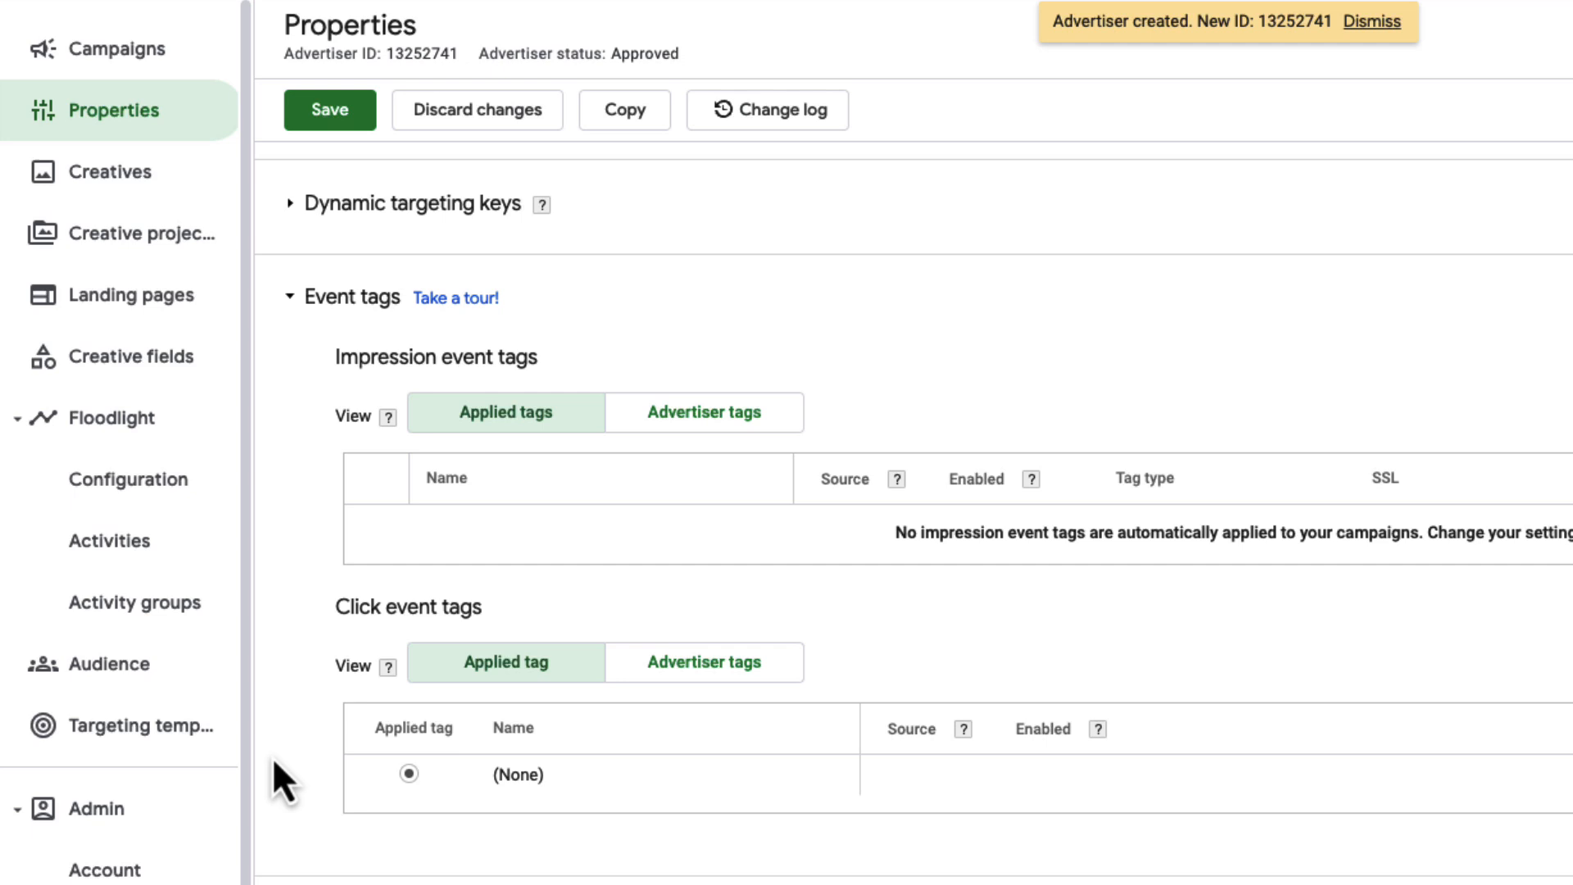
mouse_move(519, 773)
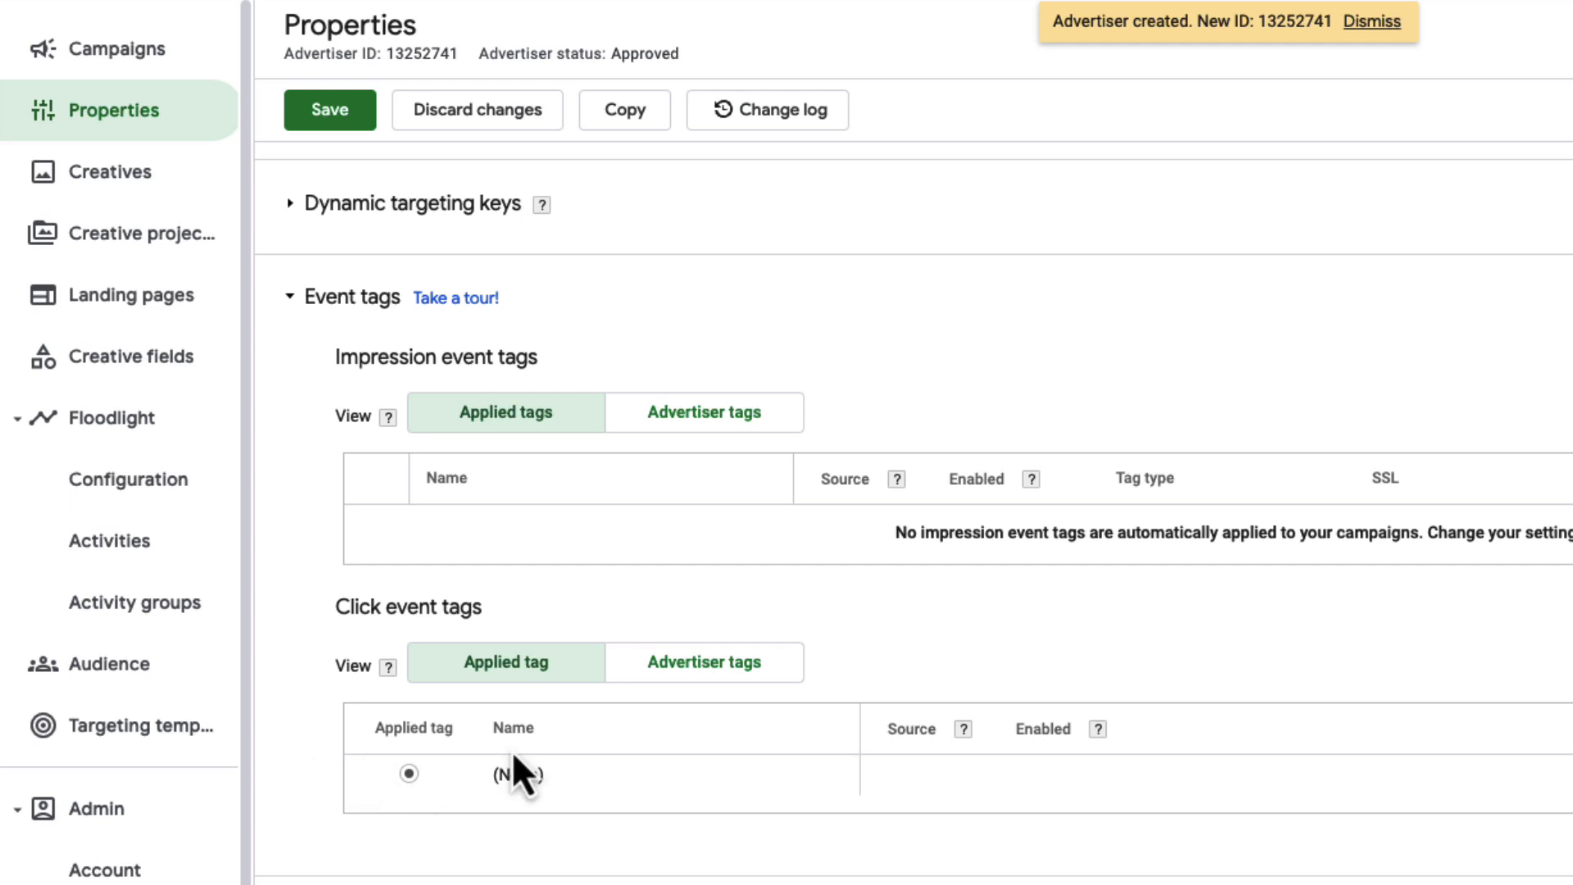
- View Advertiser click and impression tags, cancel both new-tag dialogs, and expand Third-party measurement
left_click(703, 662)
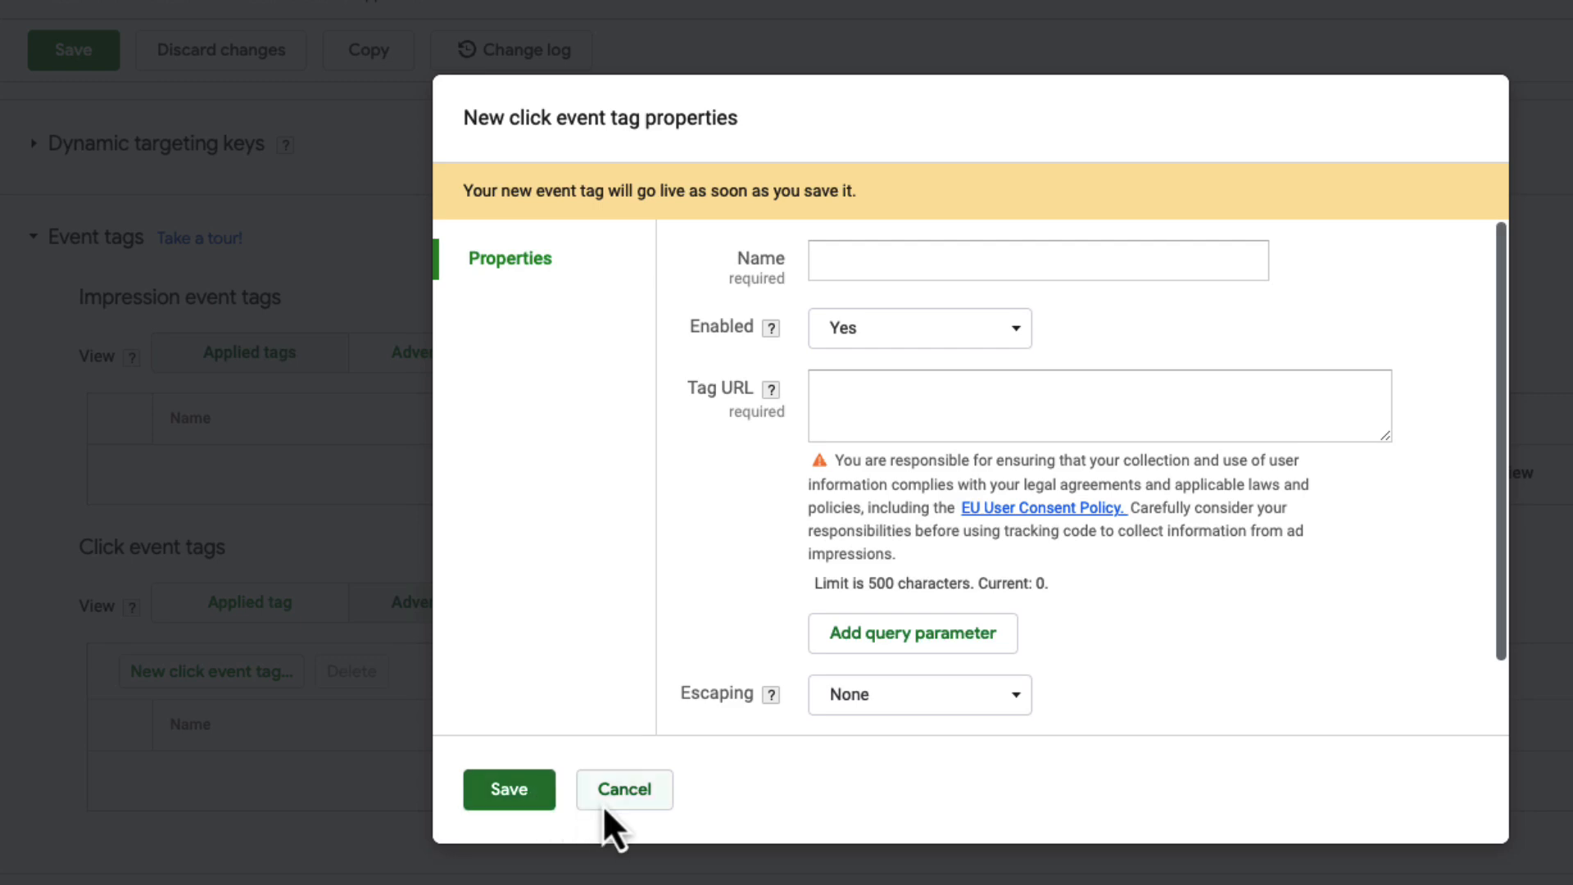
left_click(623, 789)
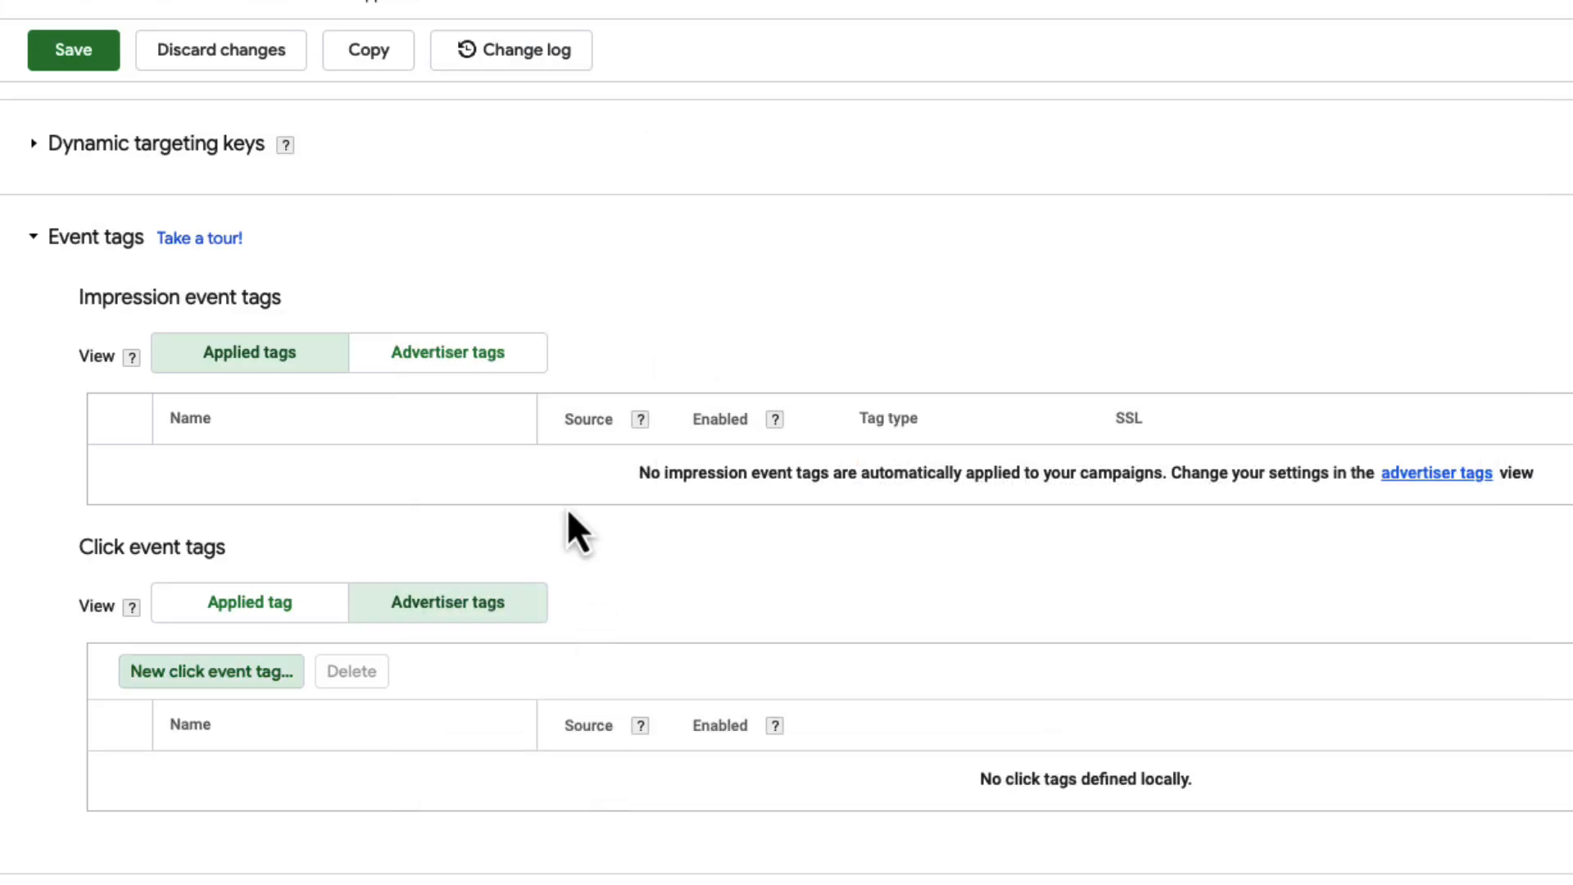
left_click(447, 352)
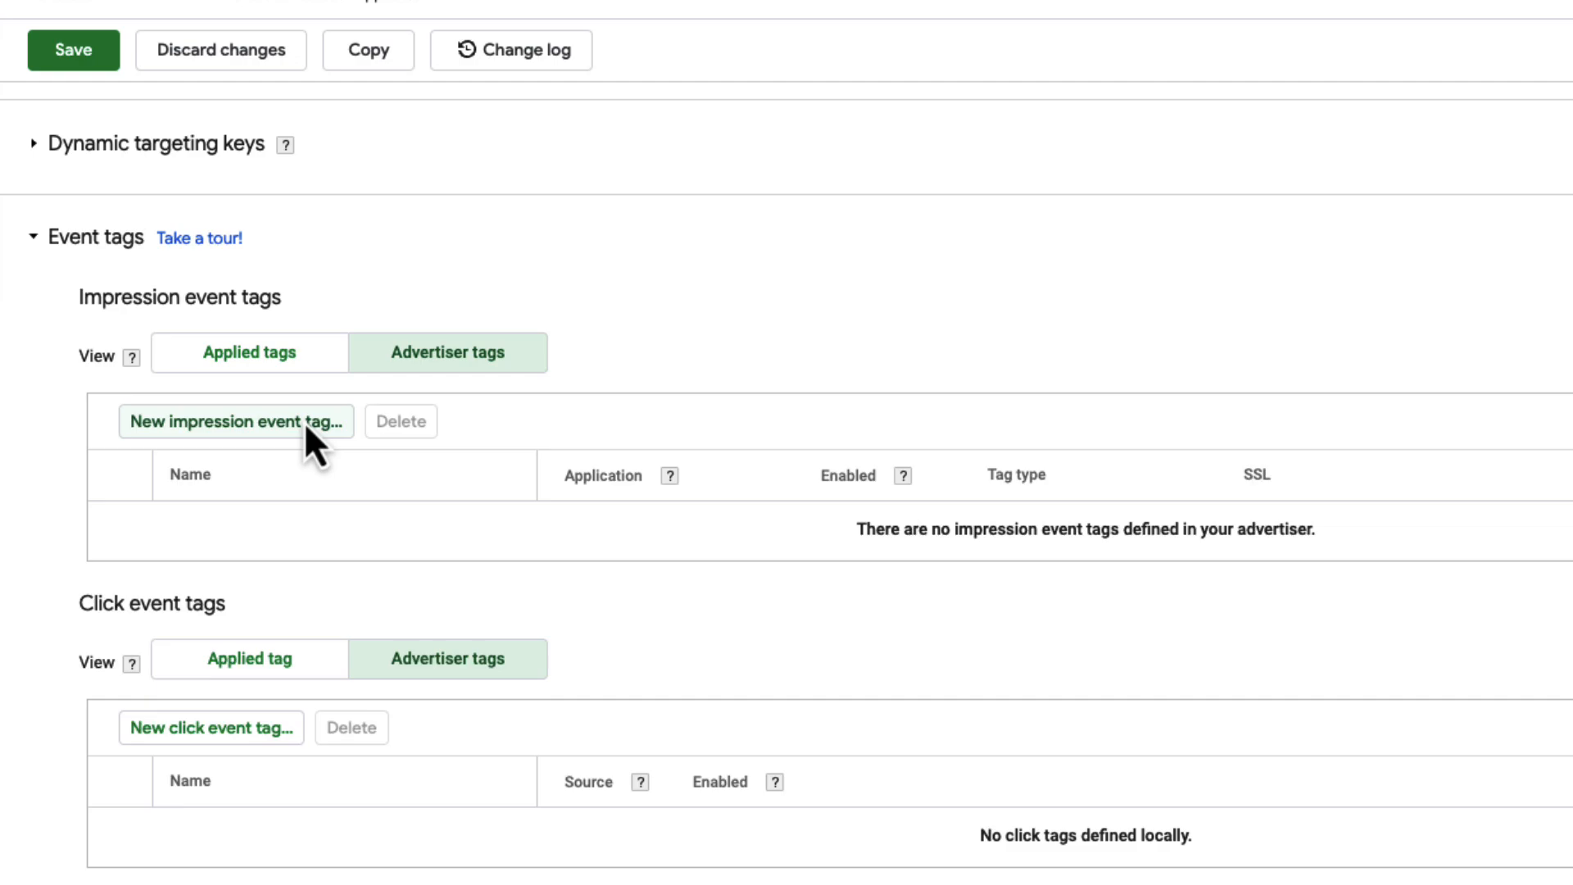
left_click(236, 421)
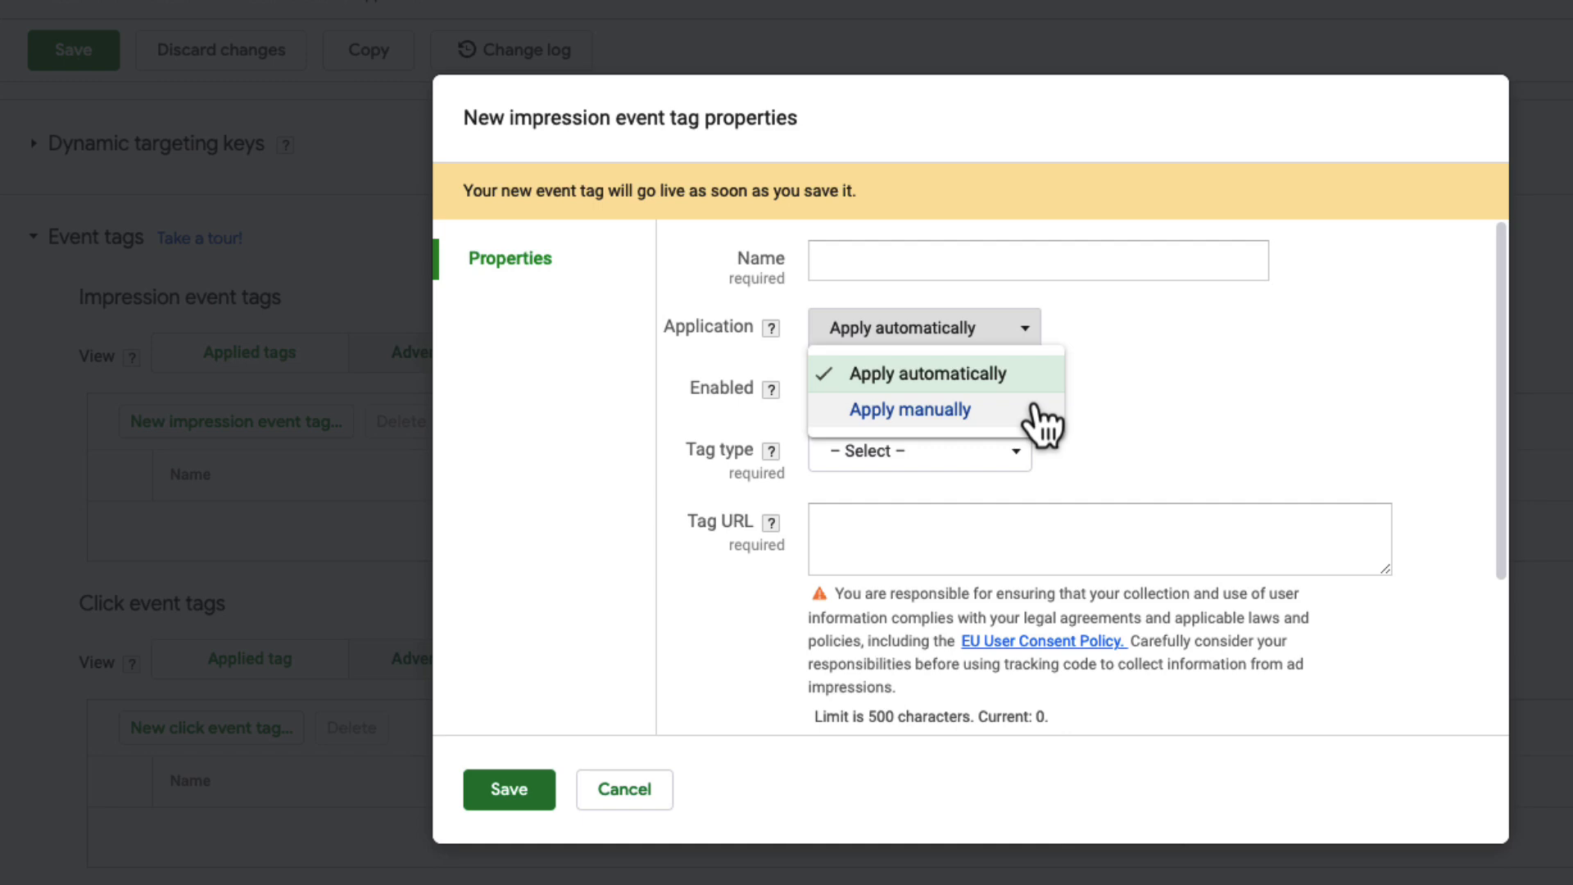
mouse_move(998, 497)
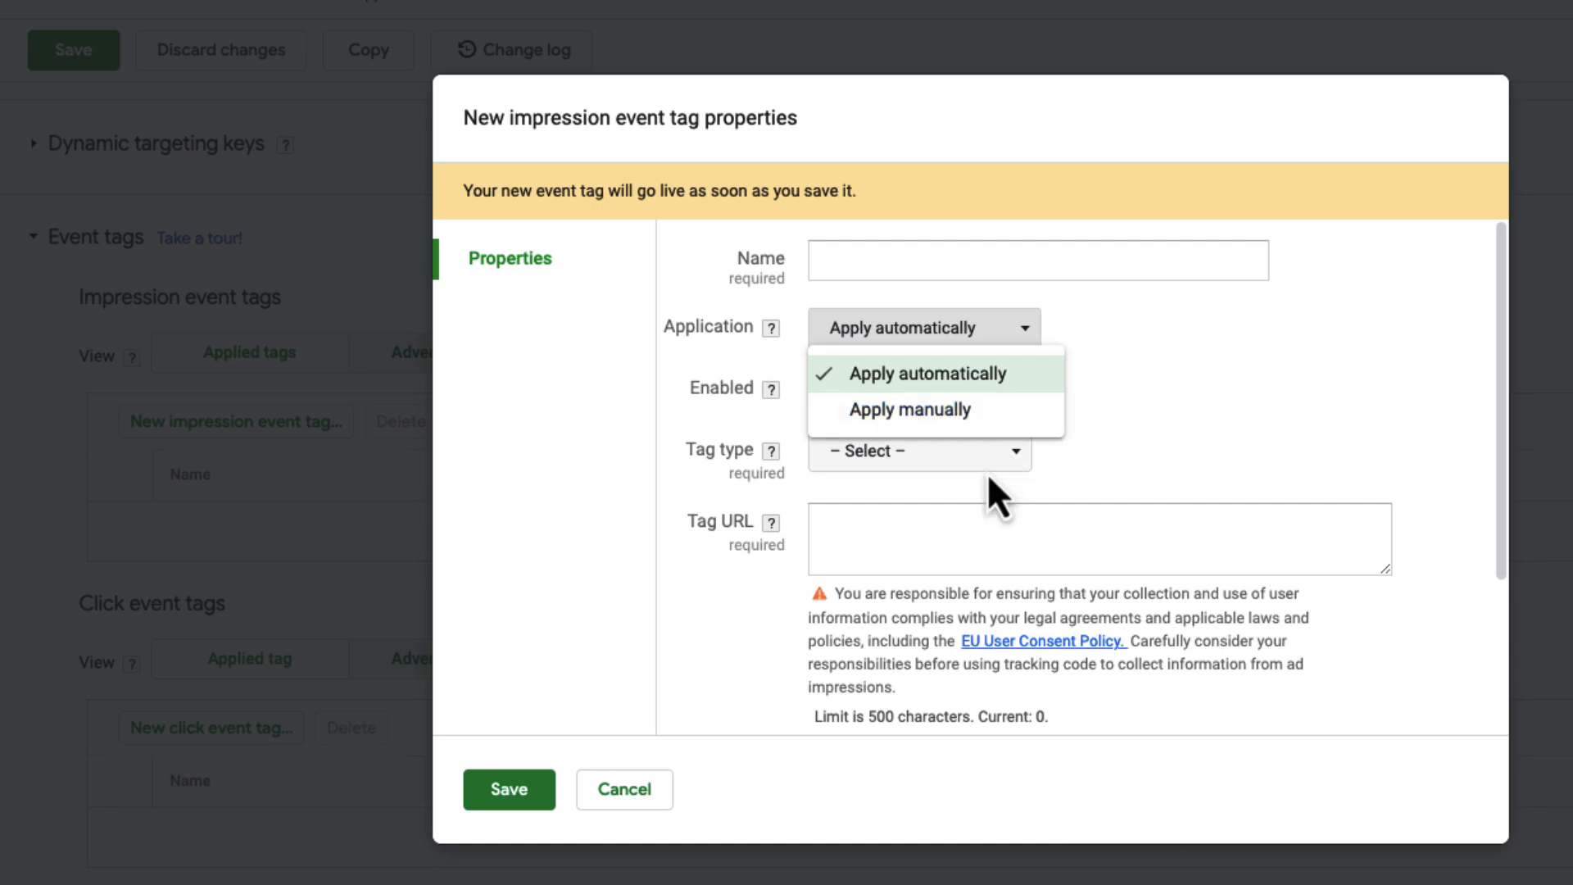
left_click(623, 788)
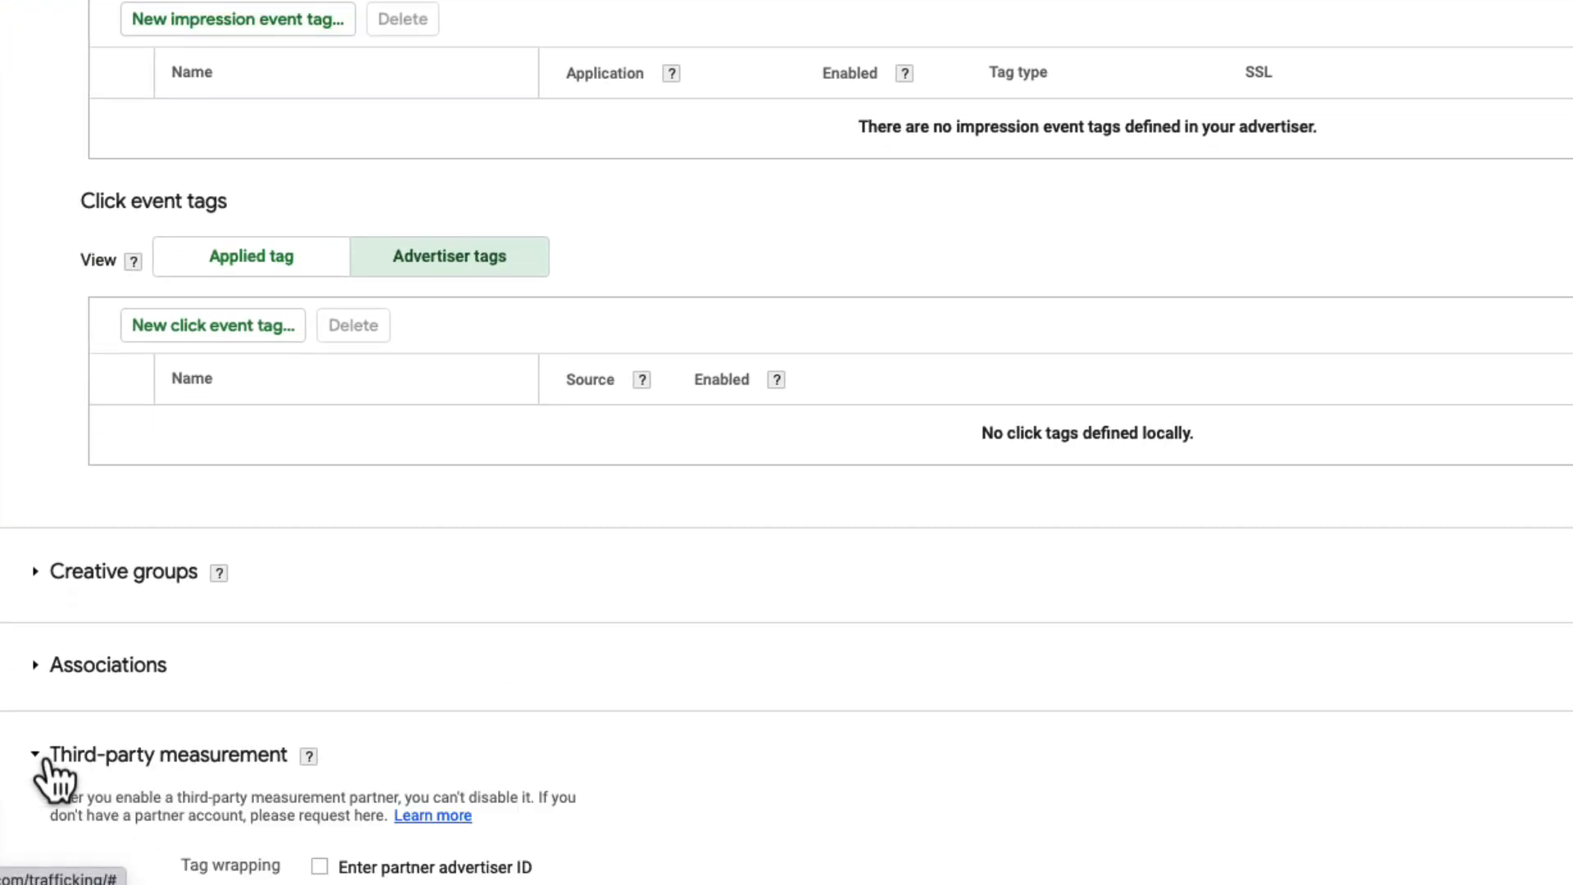
scroll("down", 3)
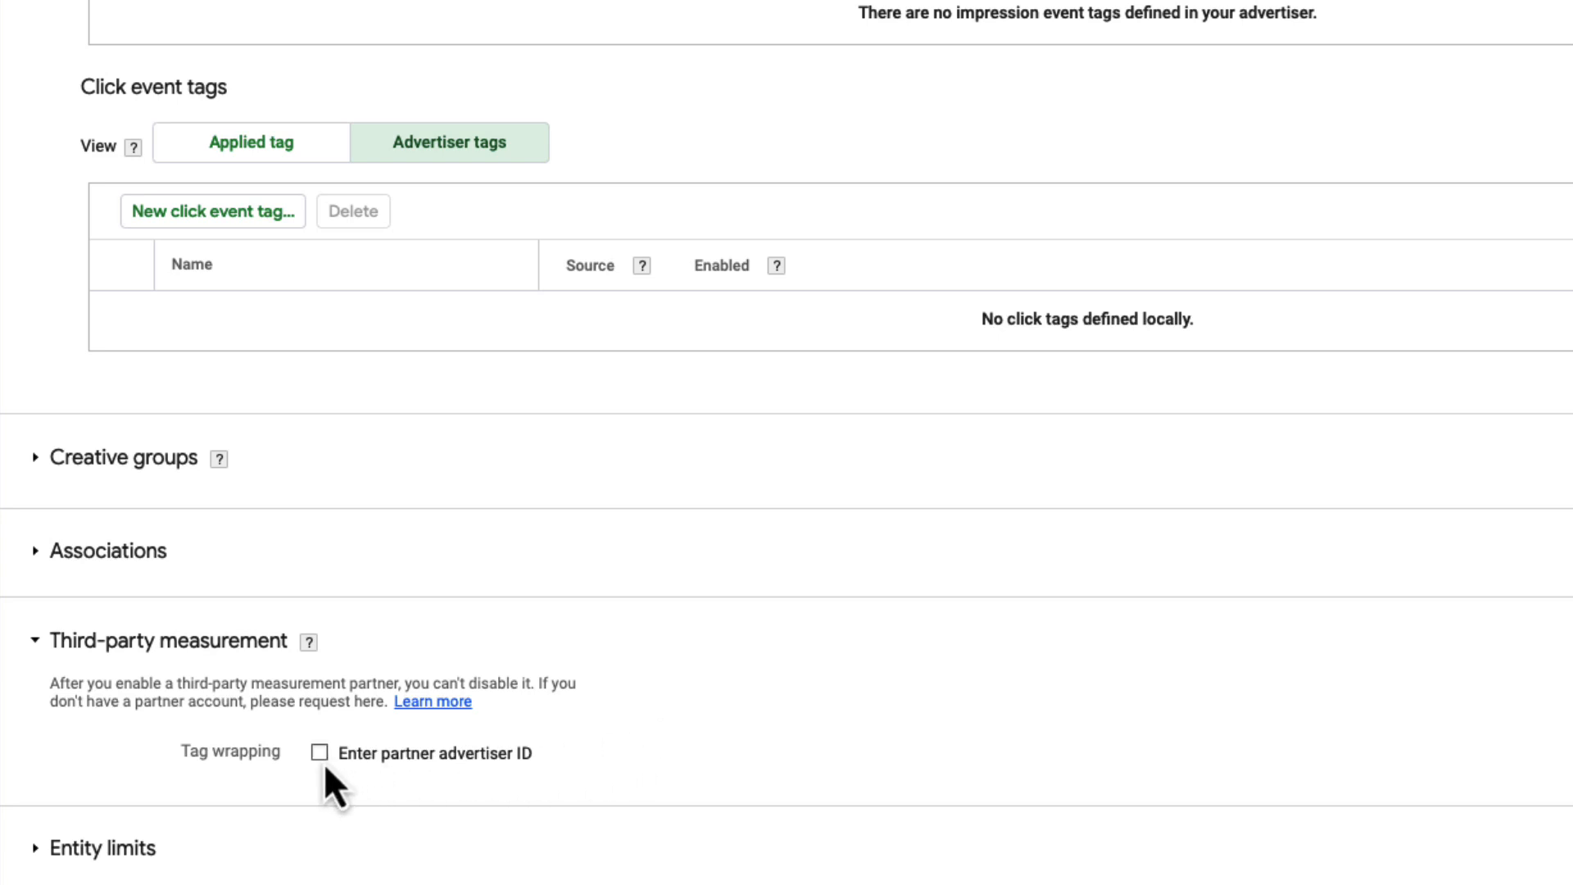
left_click(319, 753)
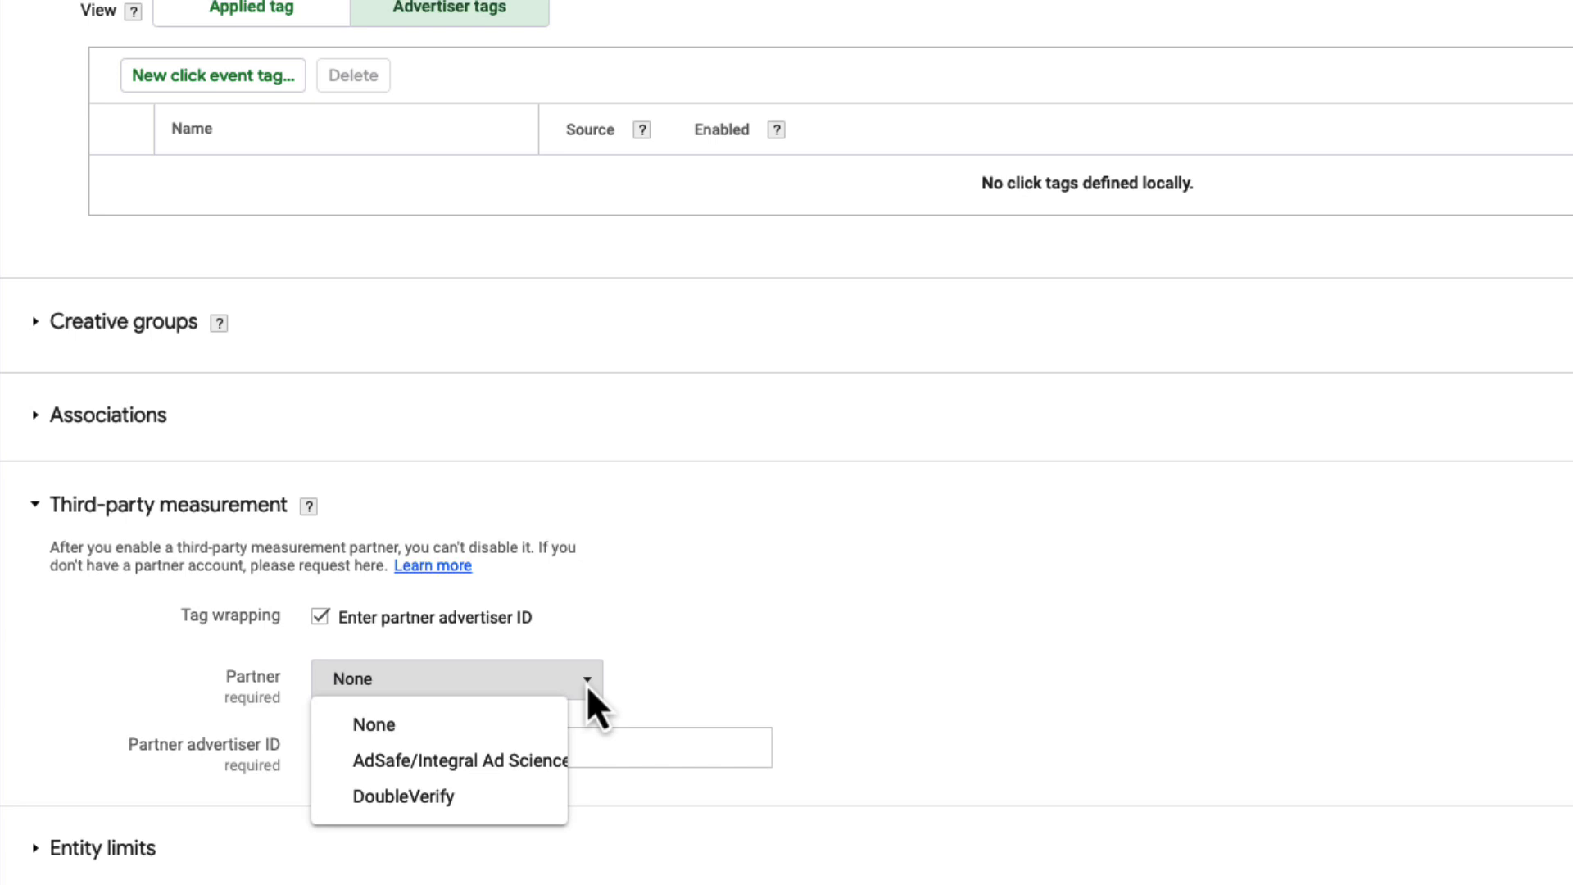
left_click(402, 795)
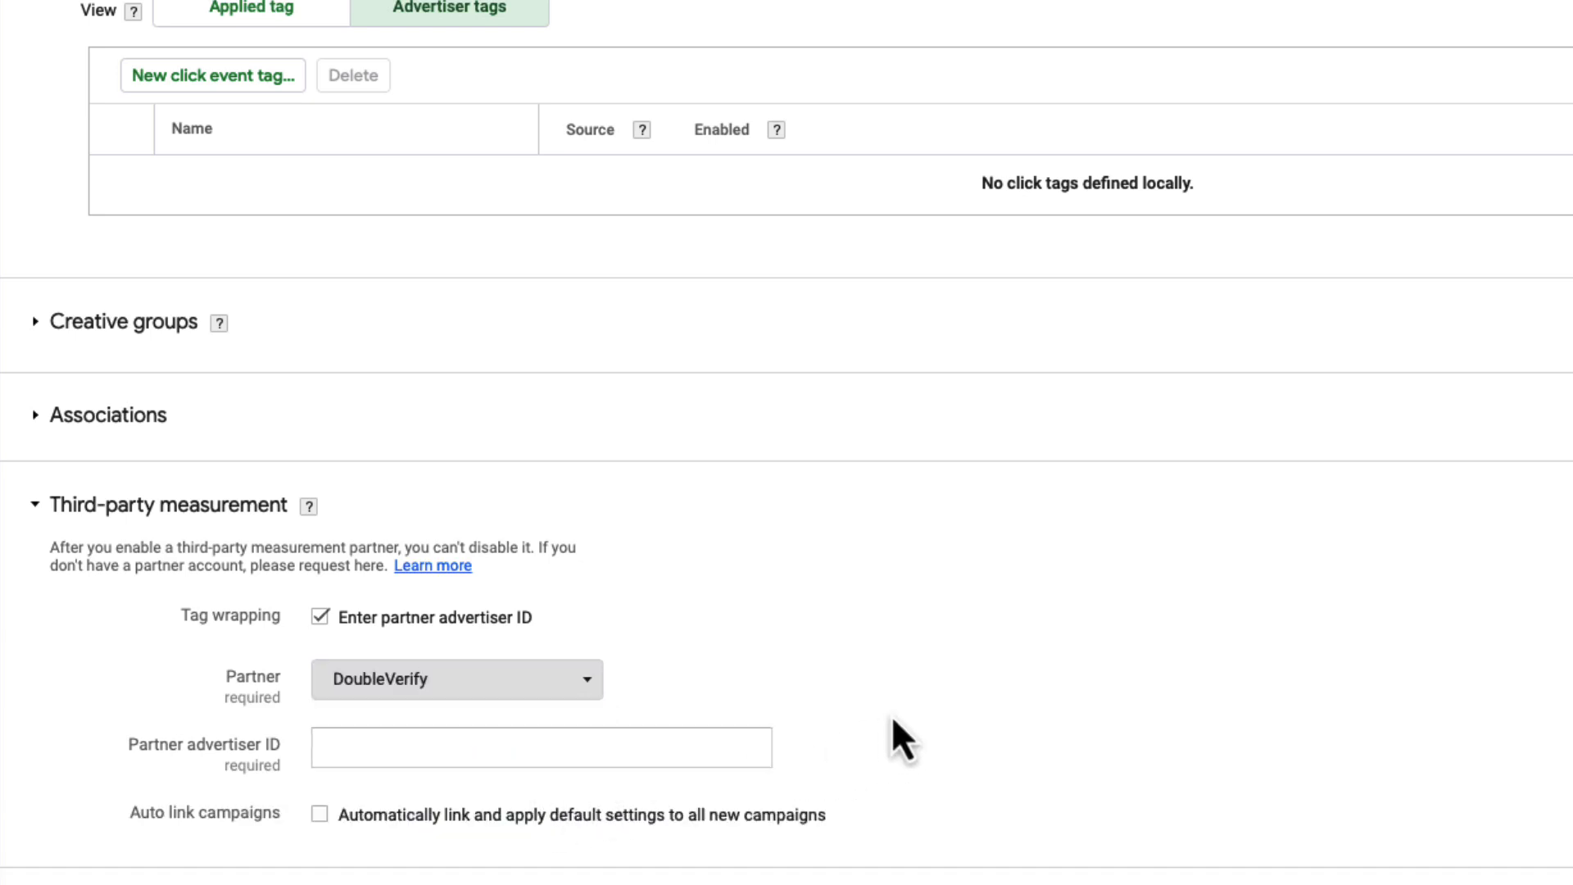
left_click(319, 617)
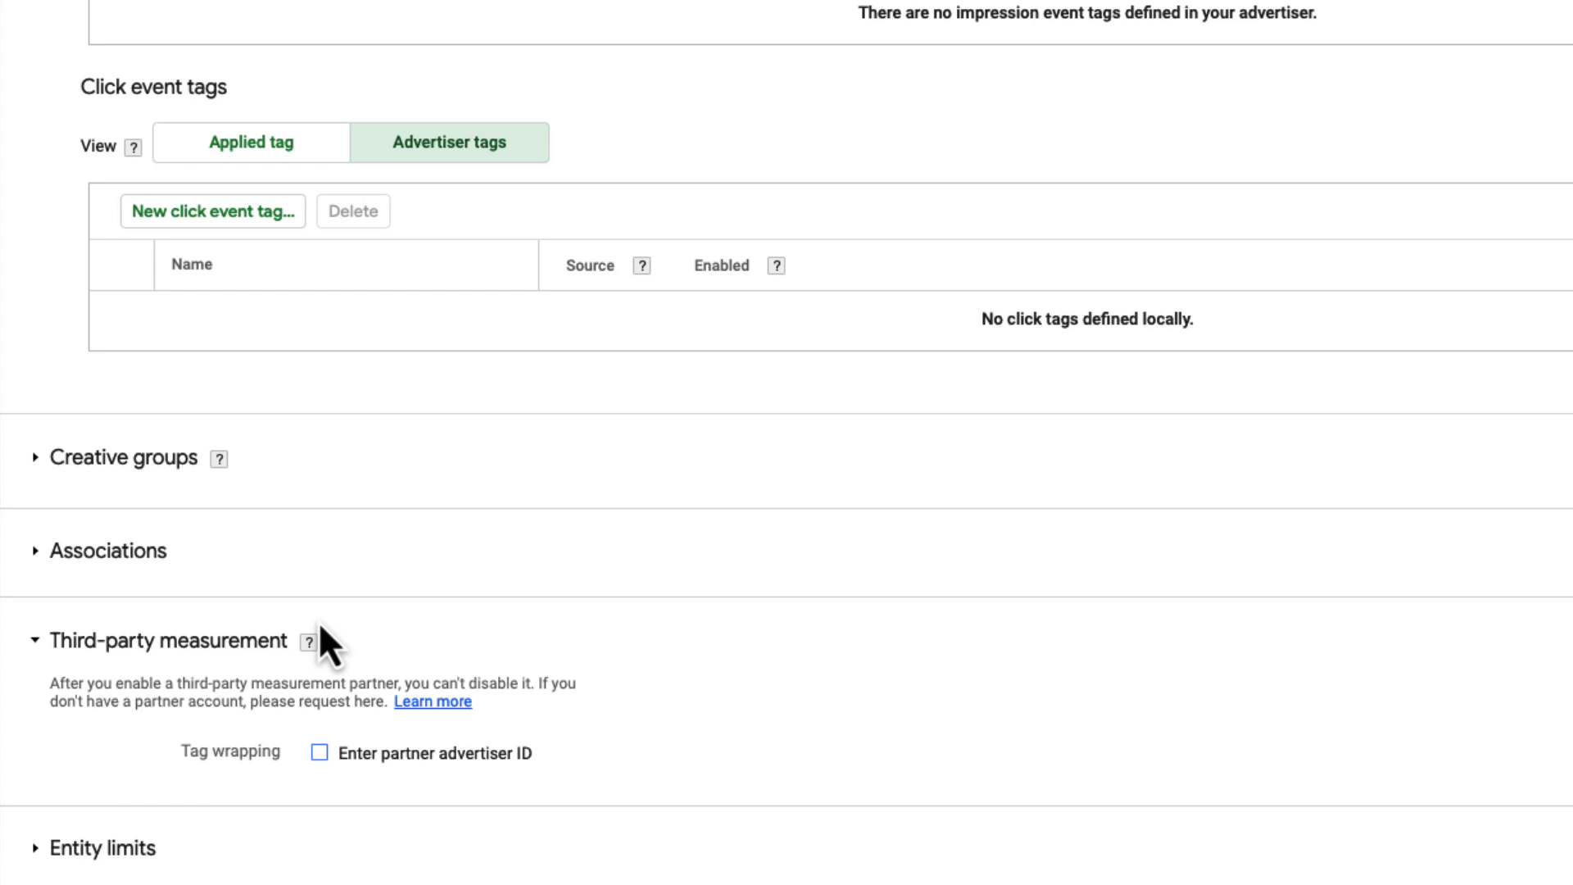
mouse_move(161, 560)
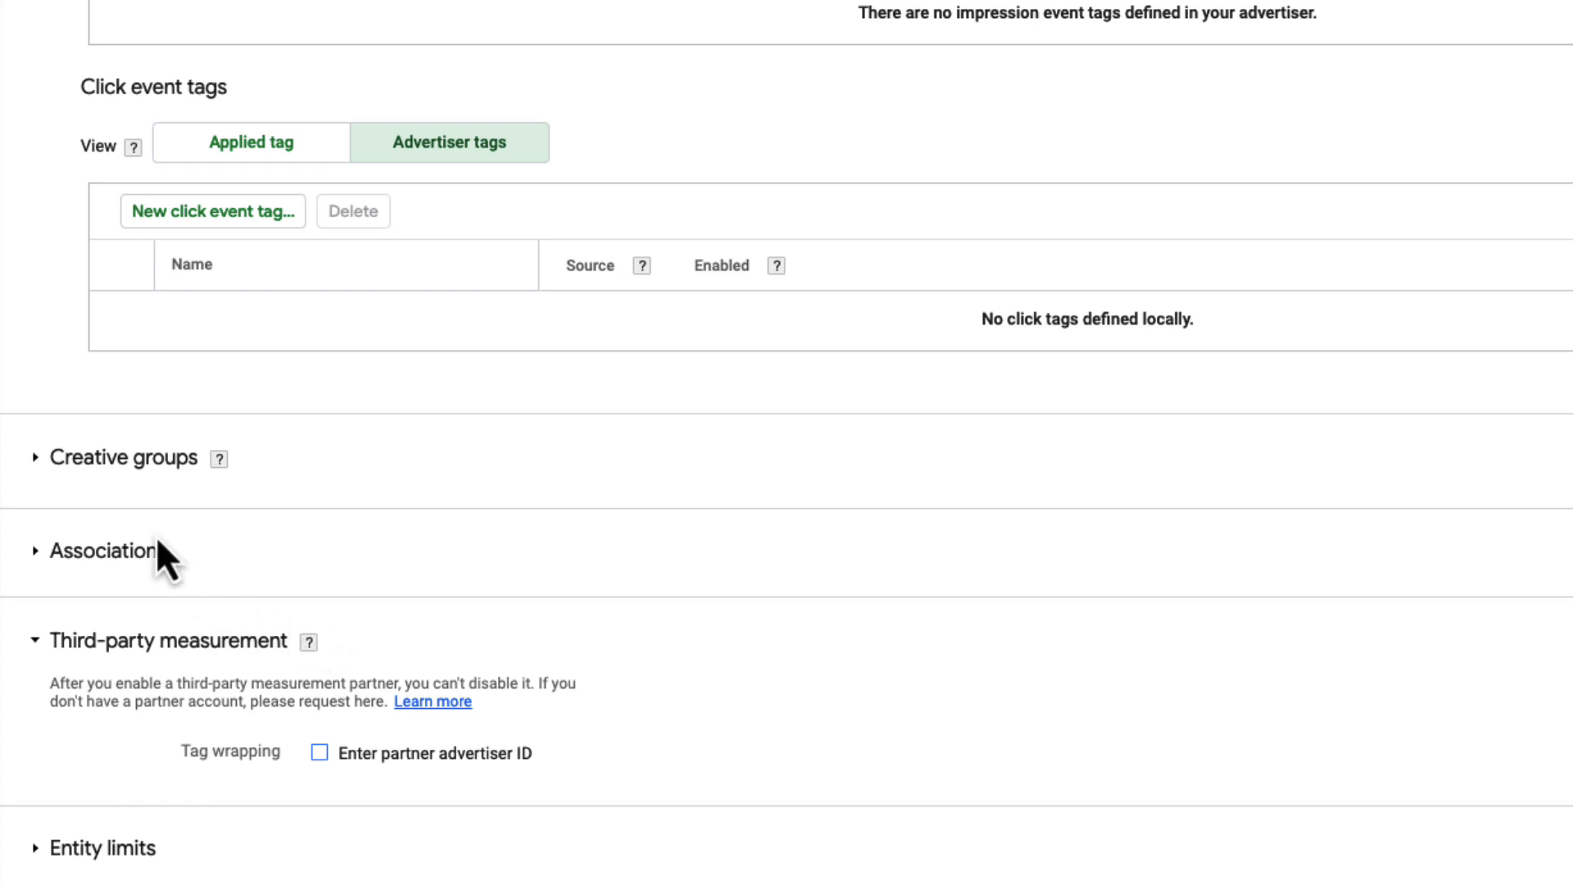
scroll("up", 3)
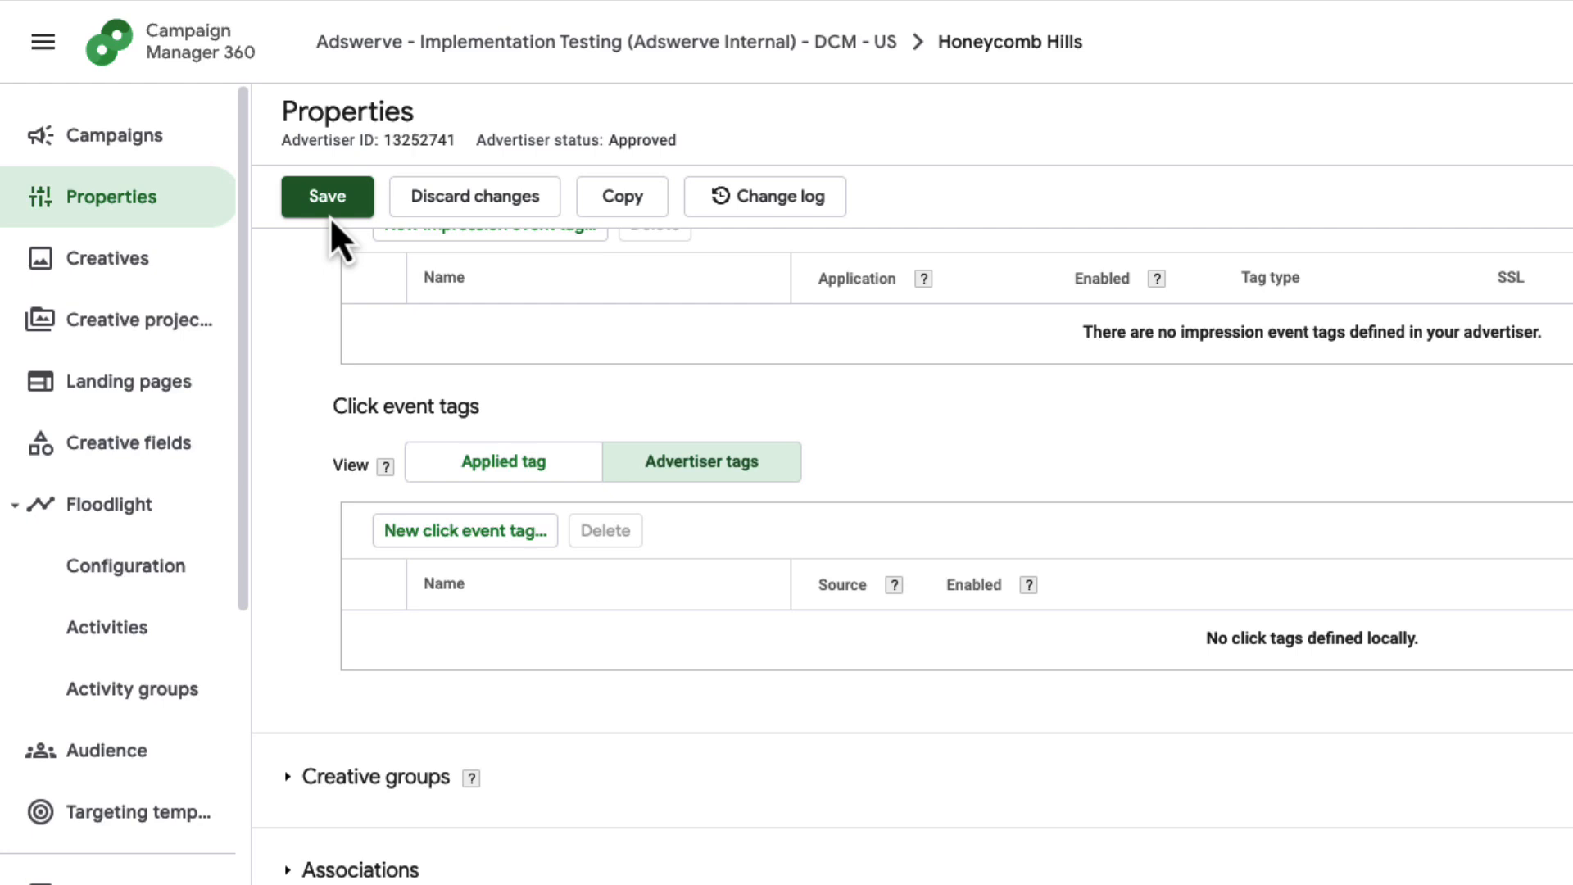
- Save the properties and confirm Honeycomb Hills is listed as Approved in All advertisers
left_click(326, 195)
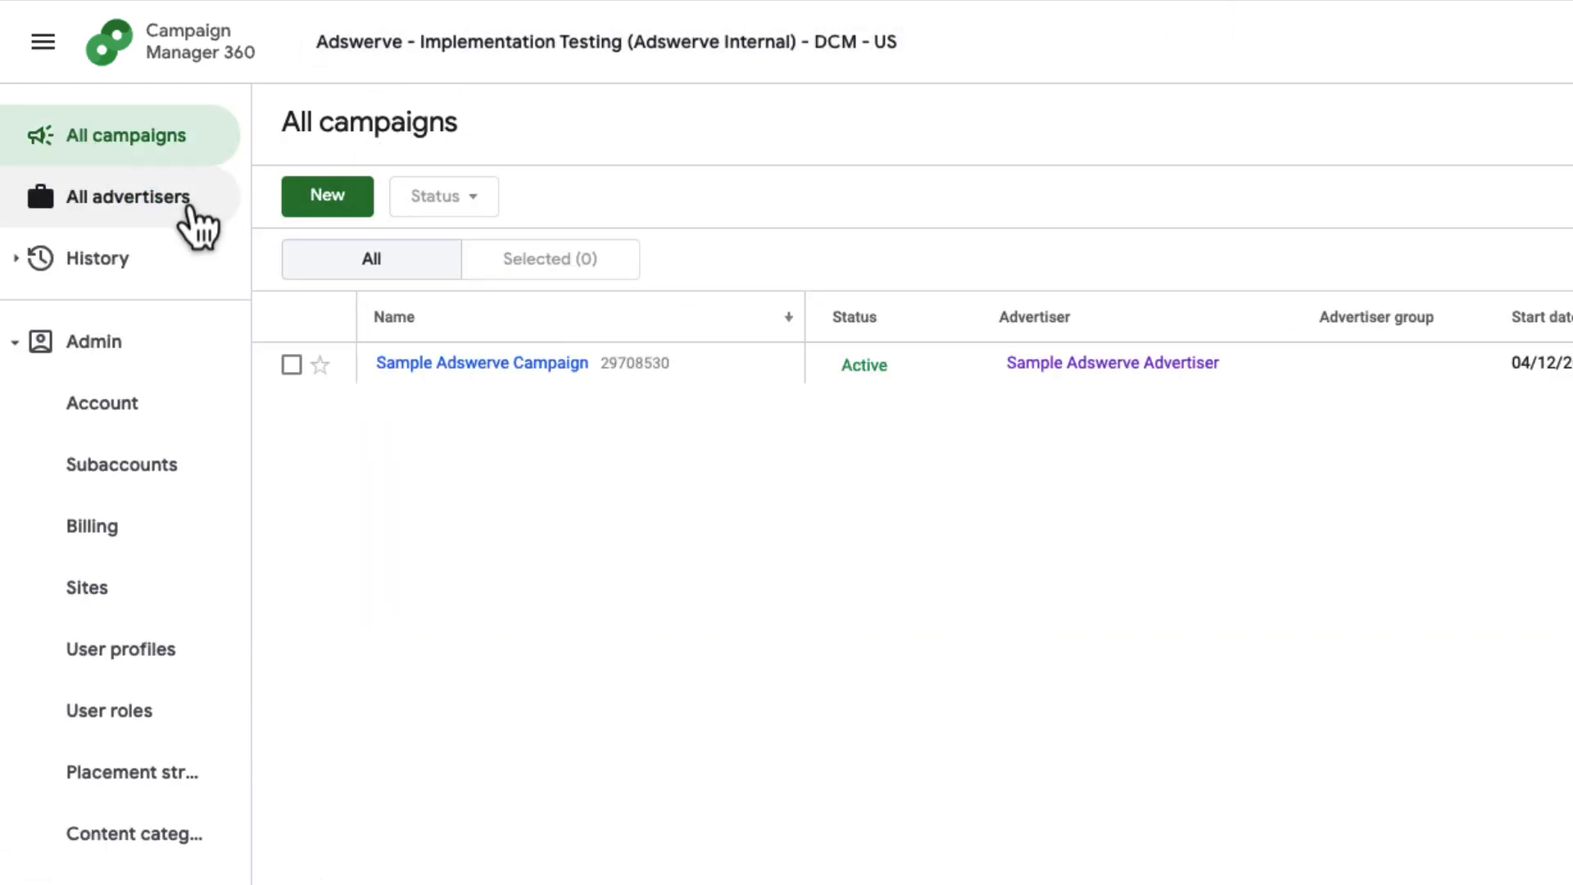
left_click(128, 195)
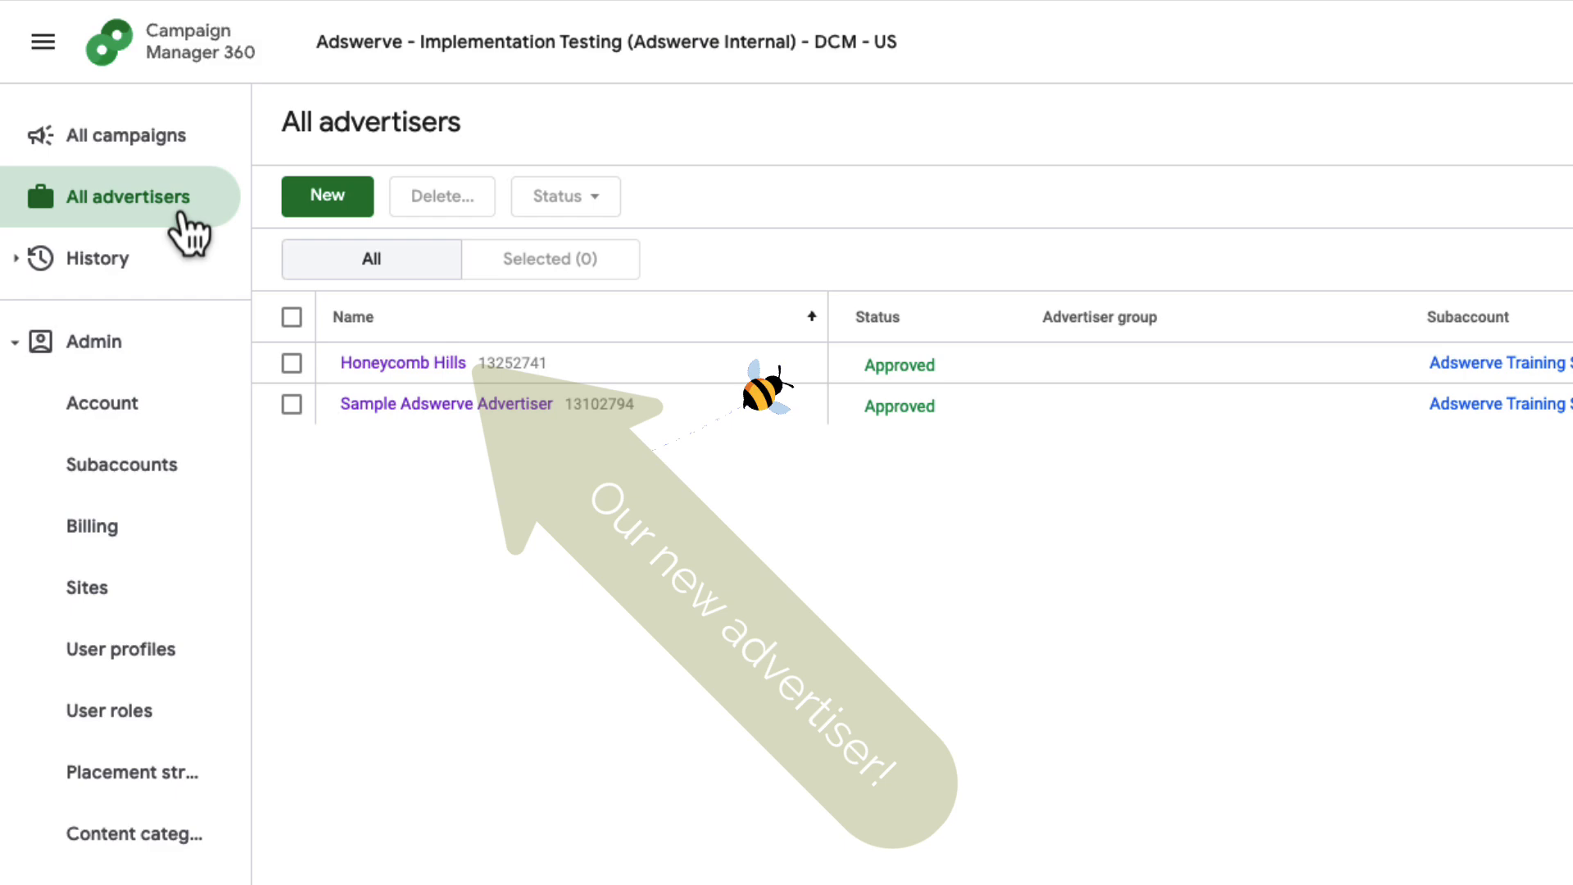